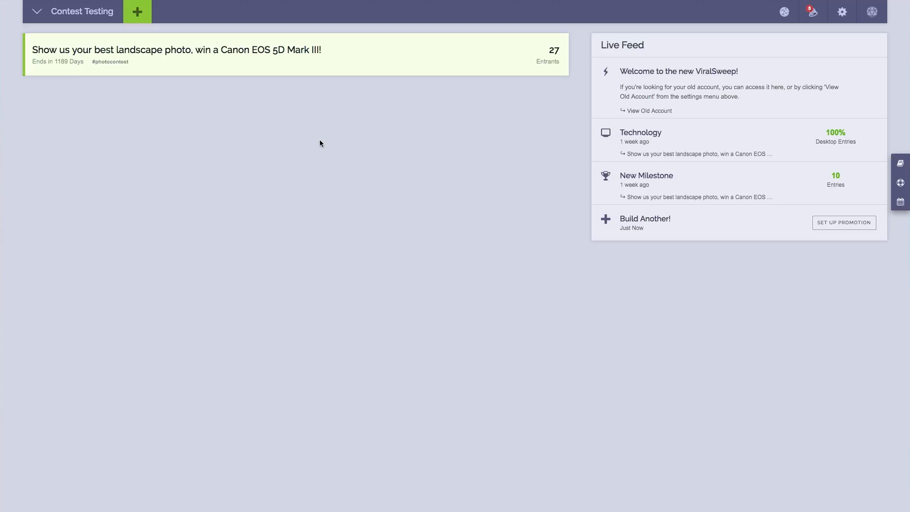
mouse_move(286, 122)
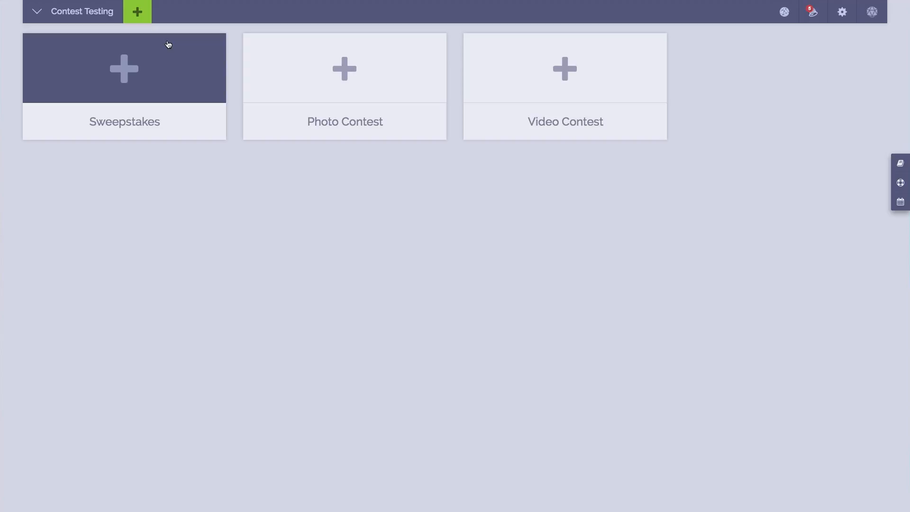
mouse_move(282, 65)
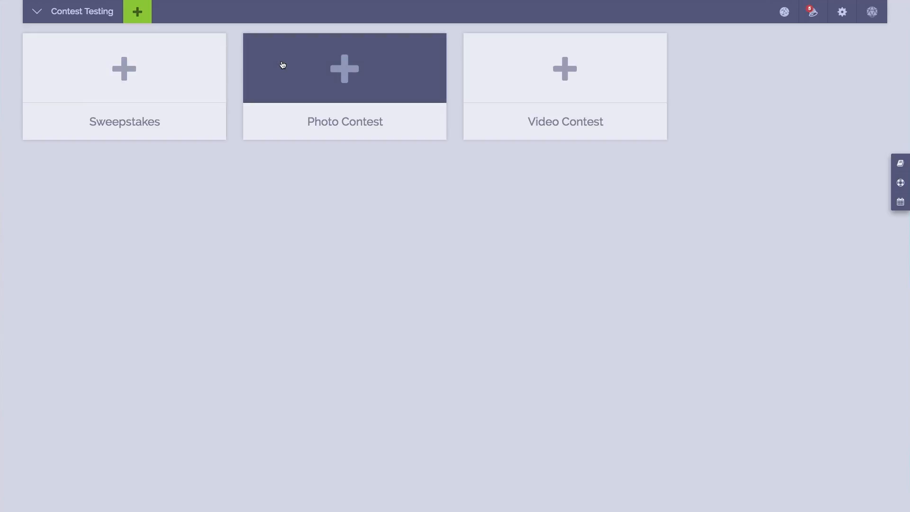
Start a new Photo Contest from the contest type tiles.
left_click(344, 68)
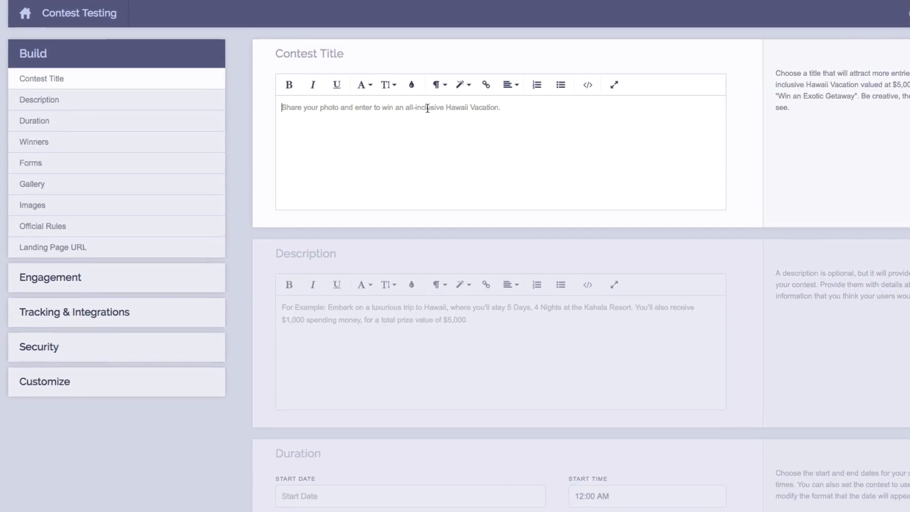
mouse_move(375, 95)
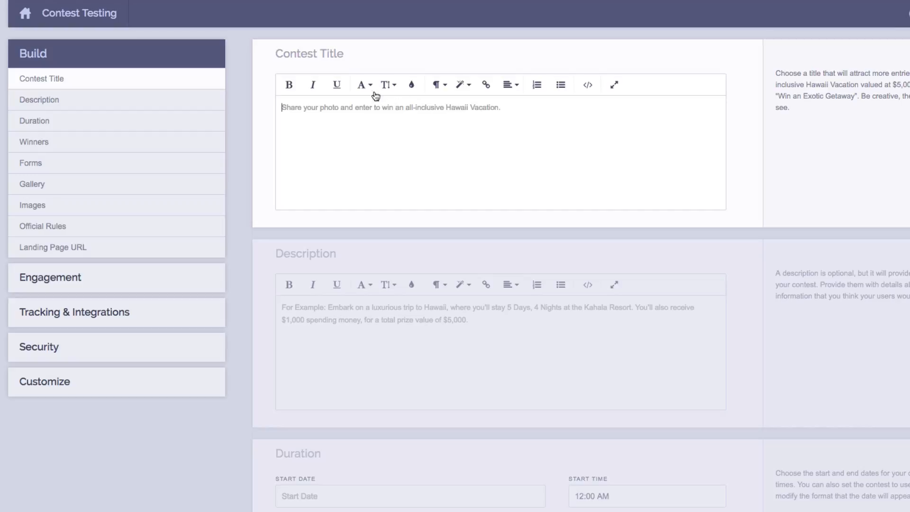
left_click(363, 85)
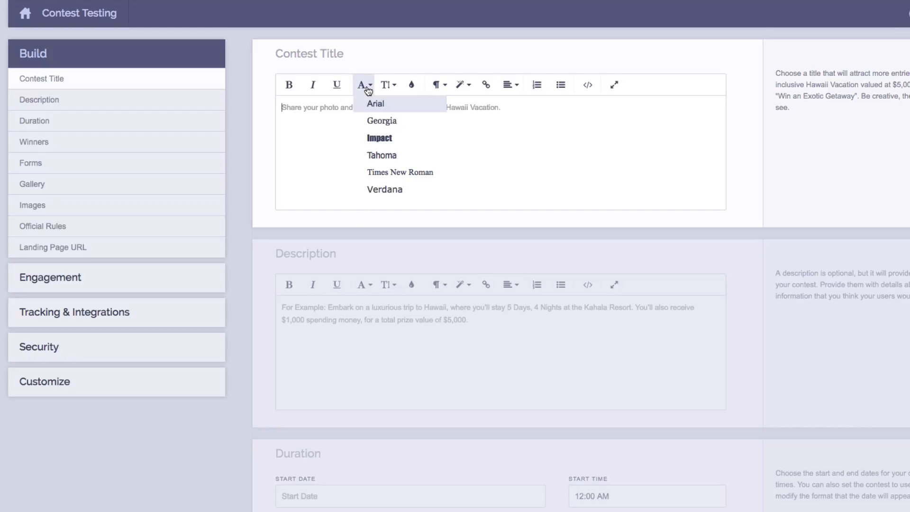
mouse_move(388, 86)
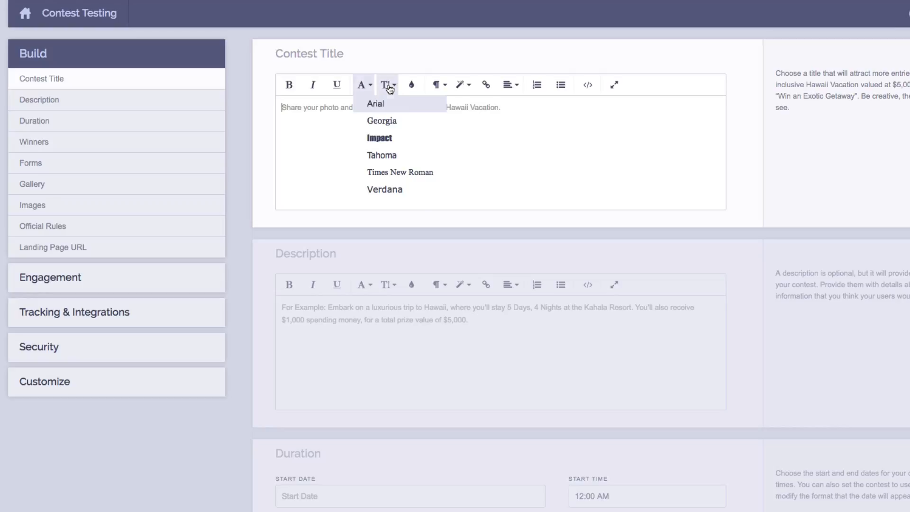
left_click(411, 84)
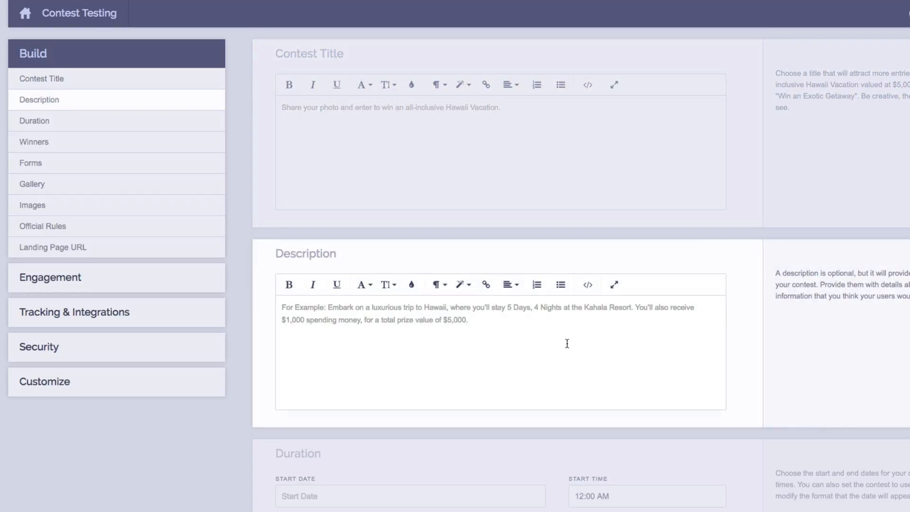
scroll("down", 3)
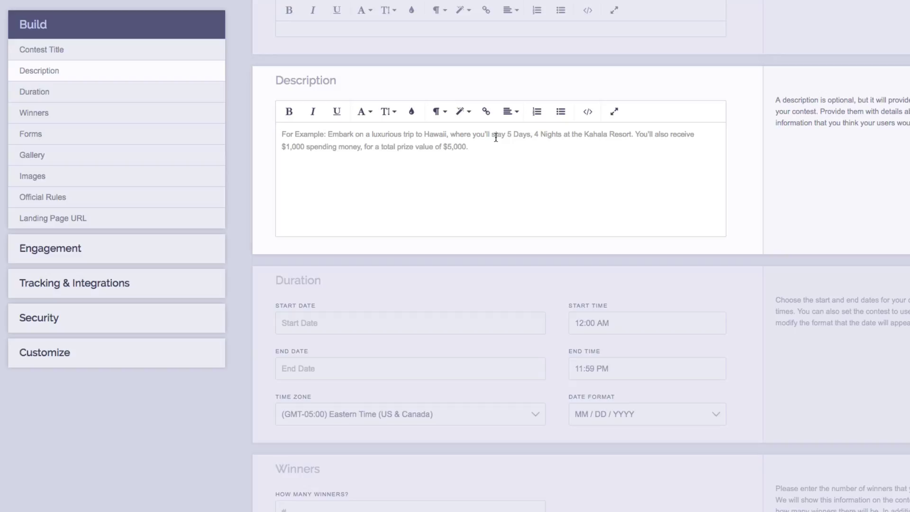
scroll("down", 3)
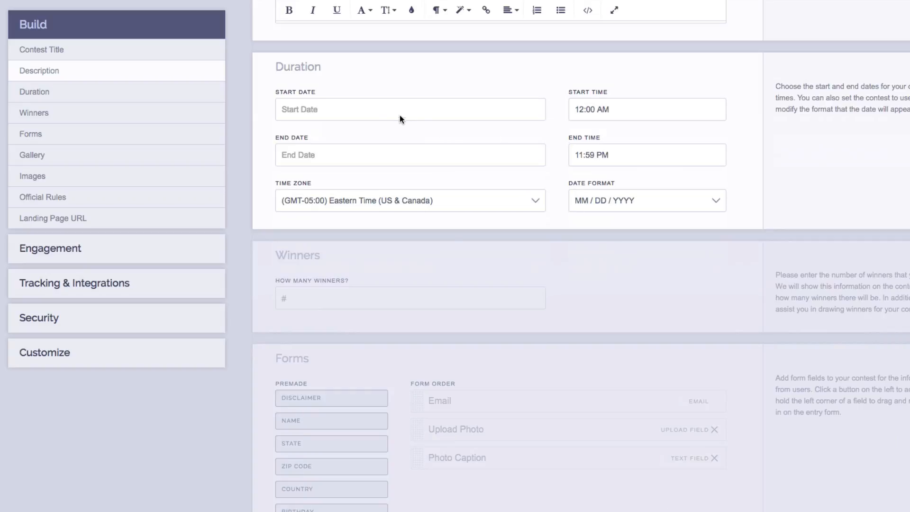
mouse_move(388, 113)
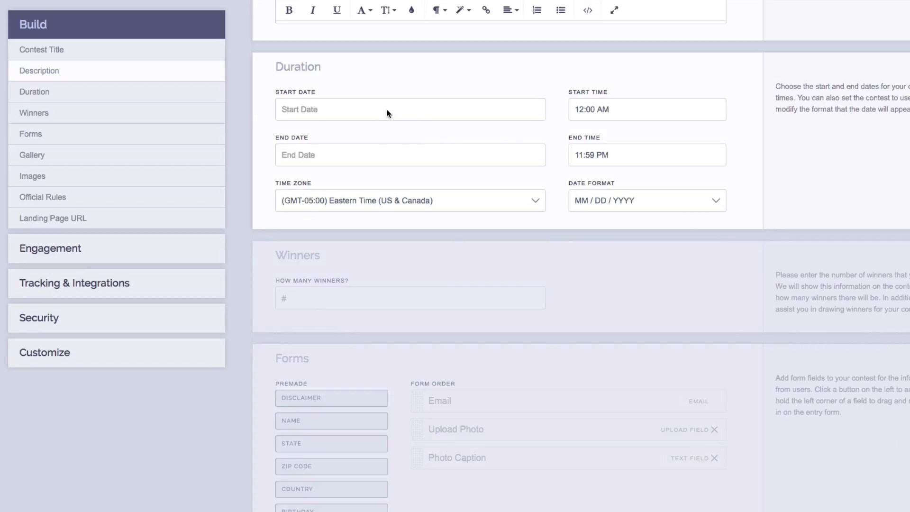
left_click(409, 109)
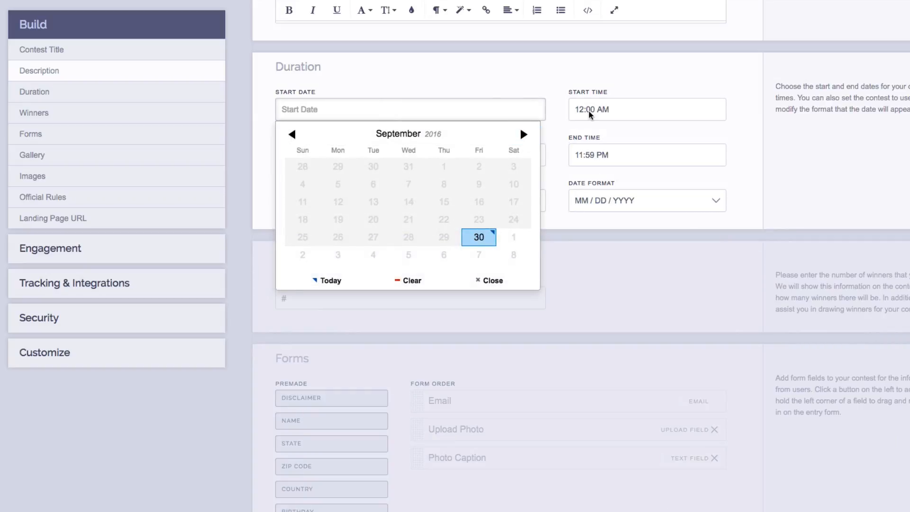
left_click(647, 110)
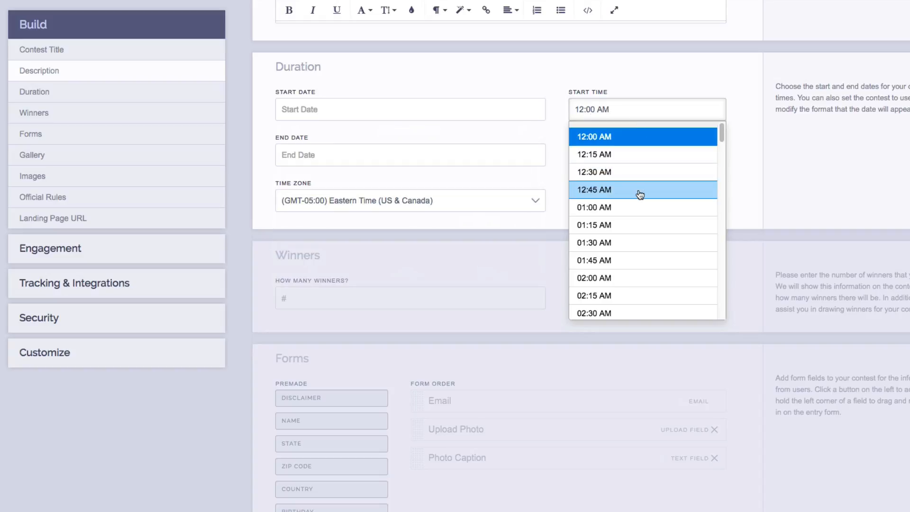
left_click(593, 137)
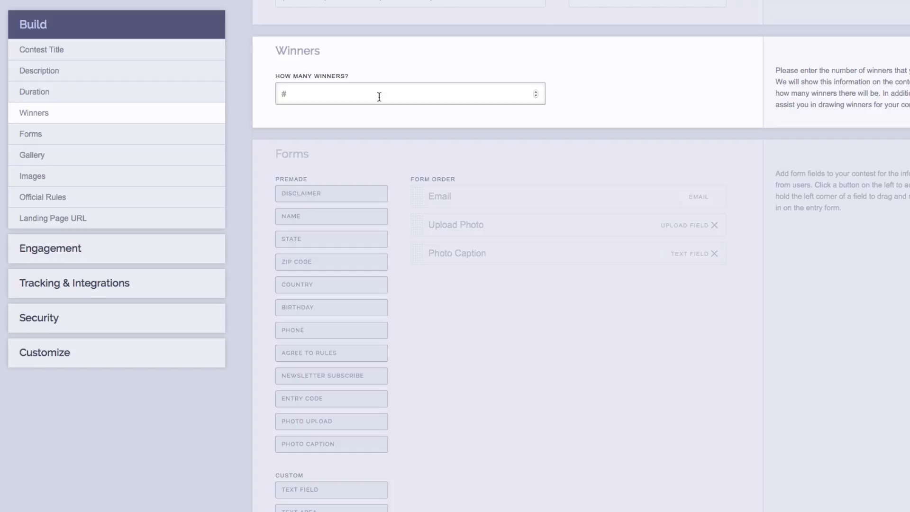
Enter 1 as the number of winners and move down to the Forms section.
type("1")
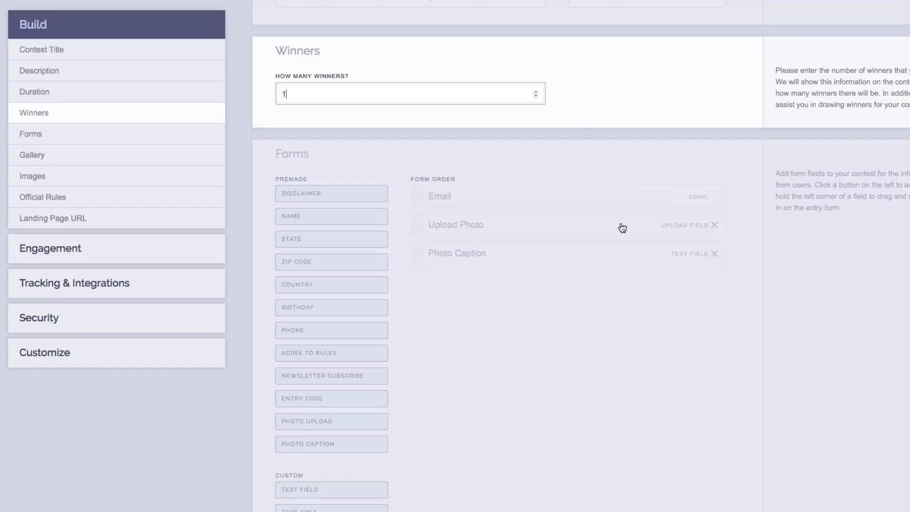
scroll("down", 3)
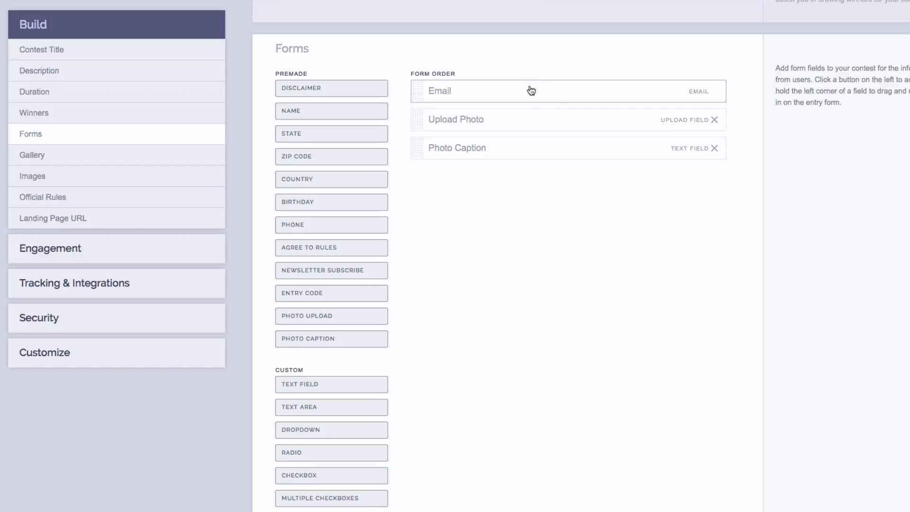
mouse_move(519, 120)
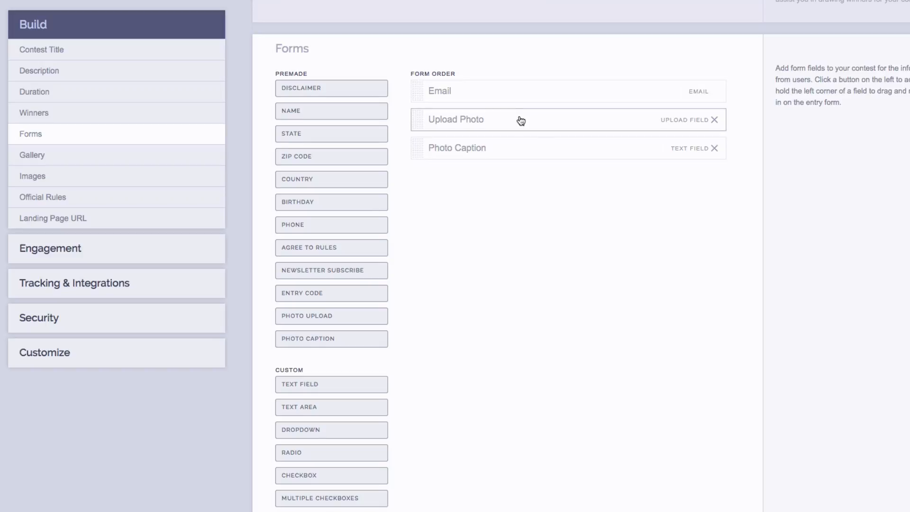
mouse_move(511, 151)
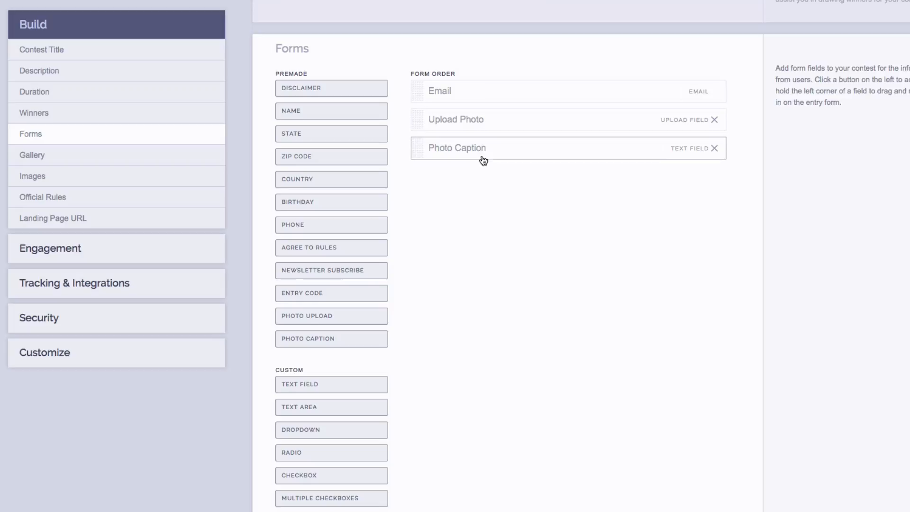
left_click(455, 119)
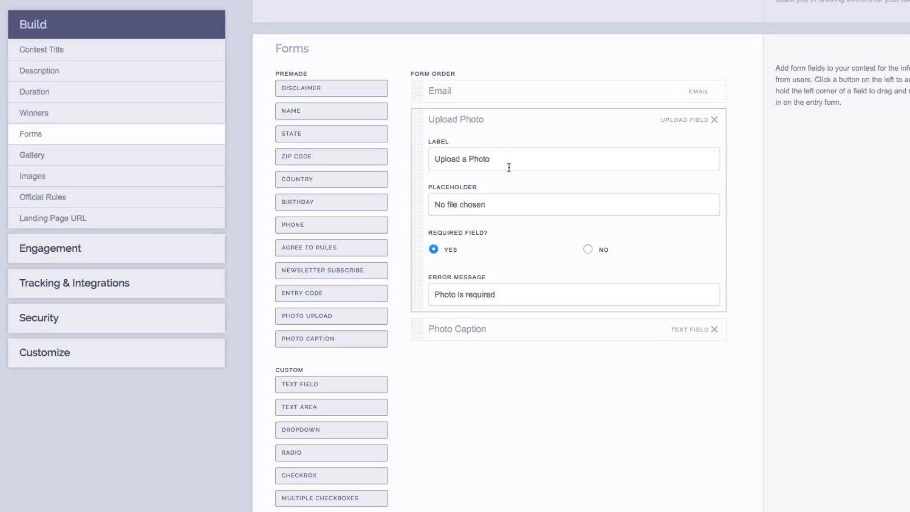
mouse_move(491, 180)
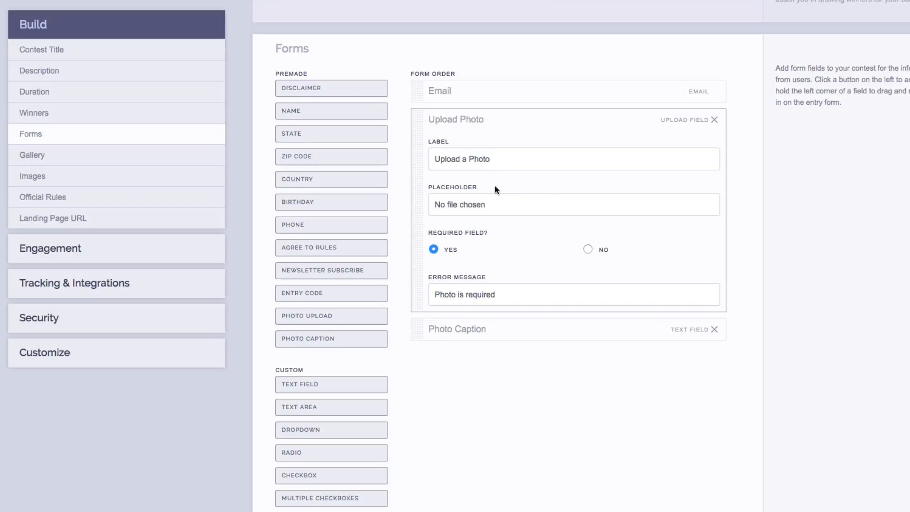
mouse_move(535, 259)
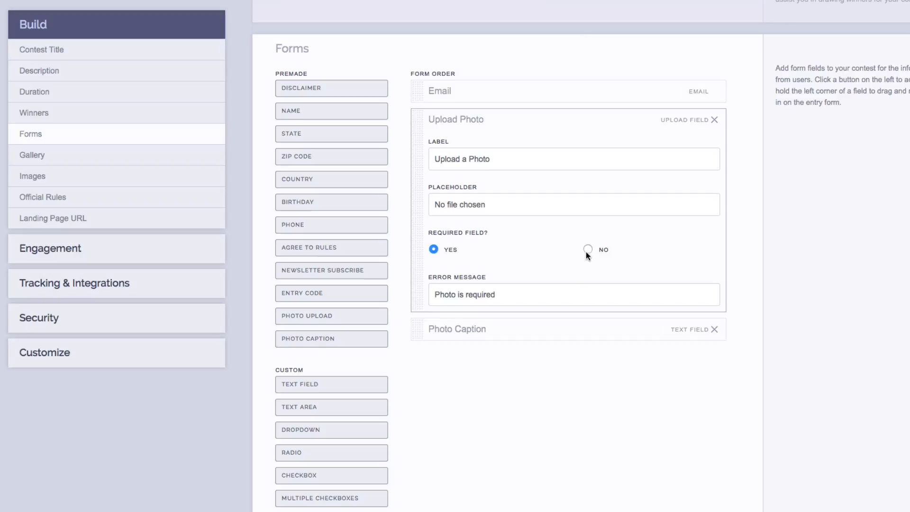
mouse_move(525, 292)
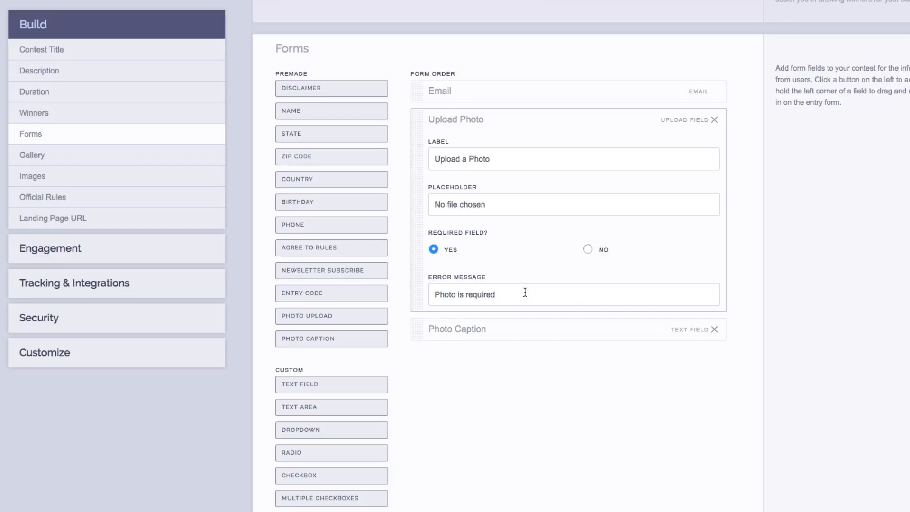
left_click(462, 121)
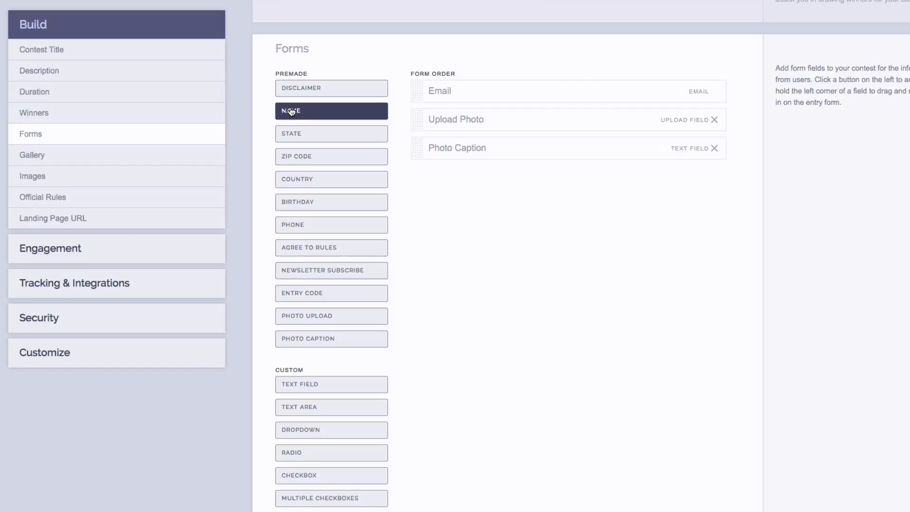
mouse_move(291, 124)
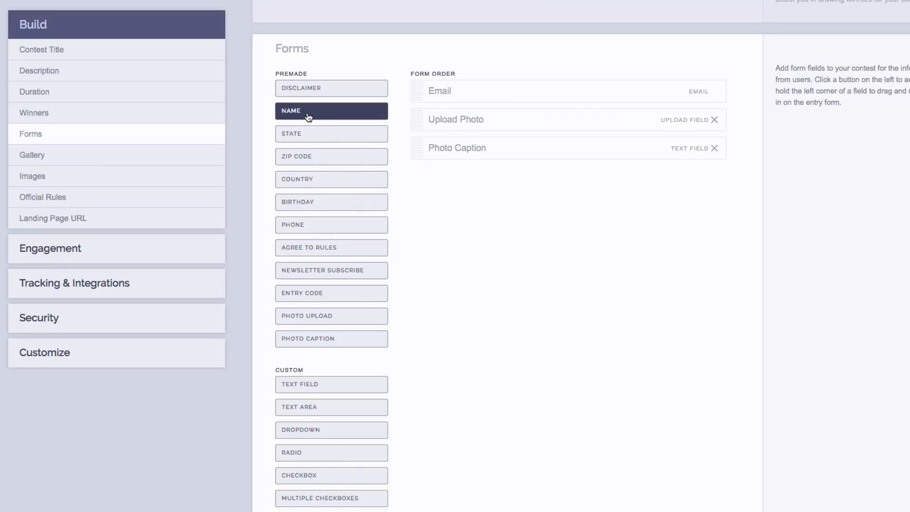
Add a Name field and order the form Name, Upload Photo, Photo Caption, Email.
left_click(331, 111)
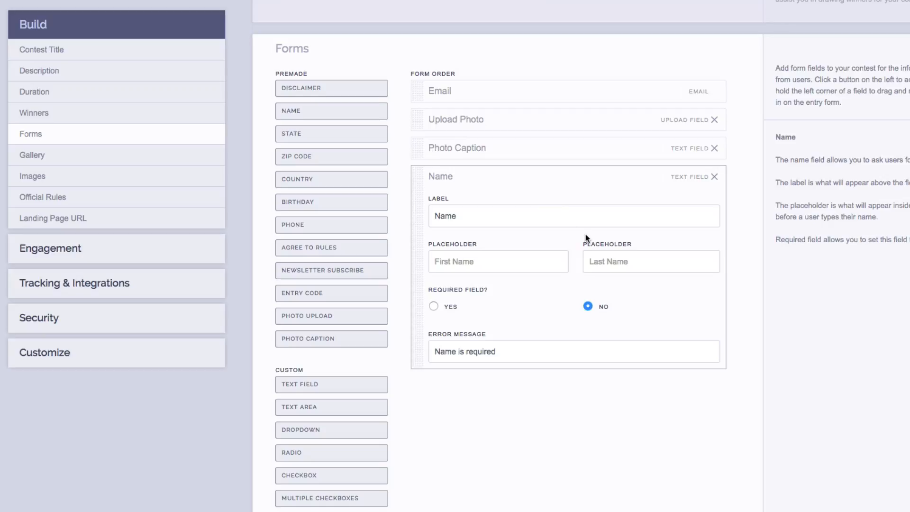
mouse_move(586, 242)
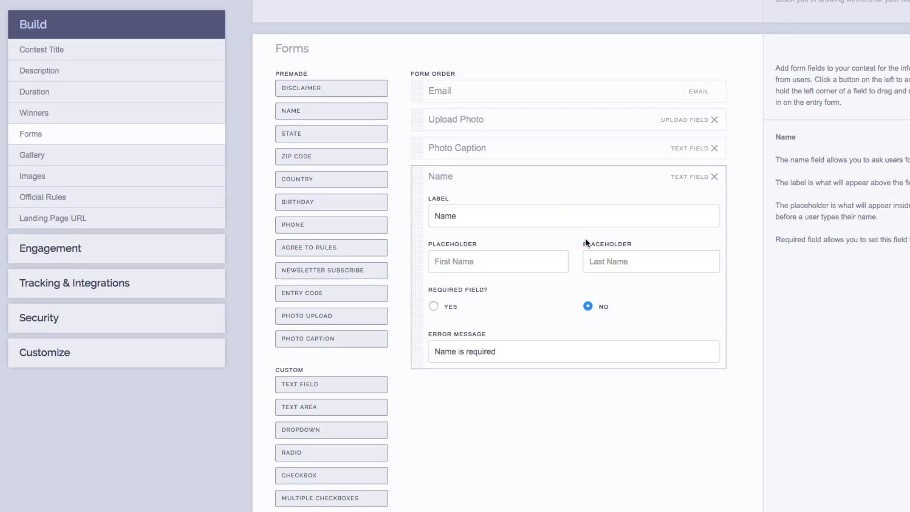
mouse_move(538, 251)
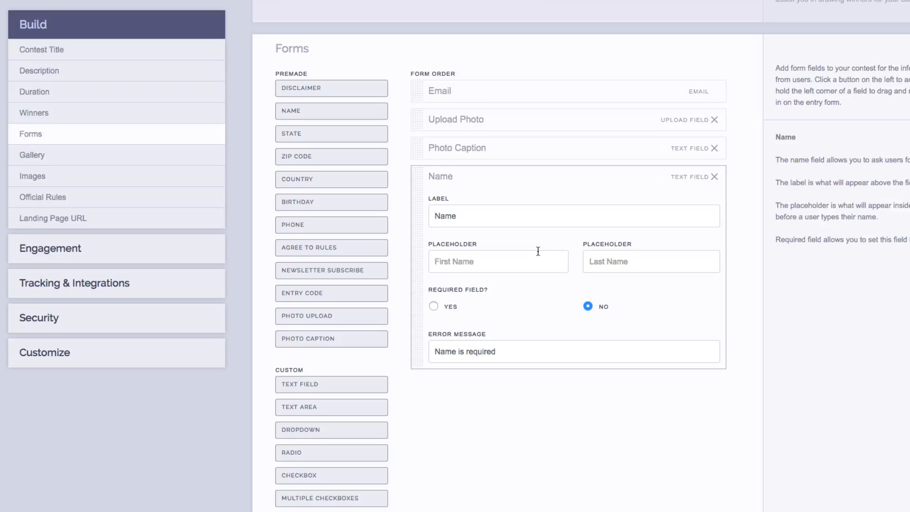
mouse_move(522, 303)
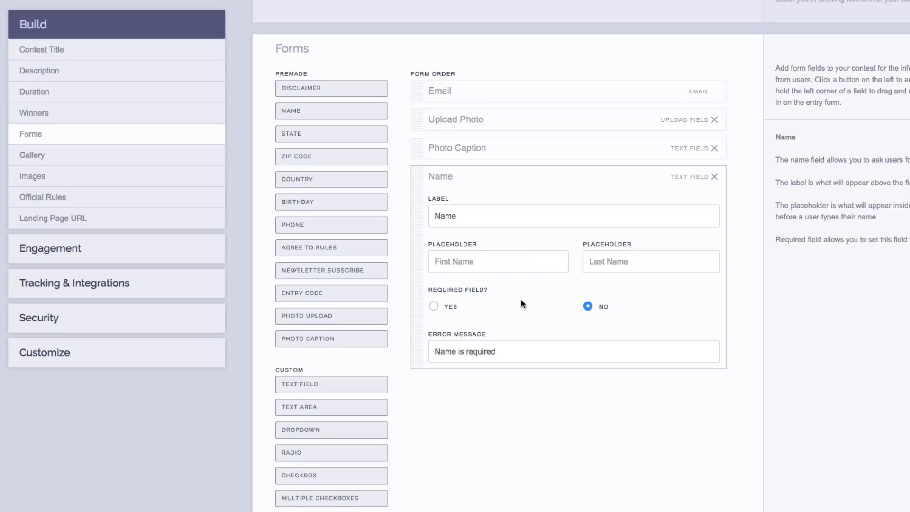
left_click(441, 176)
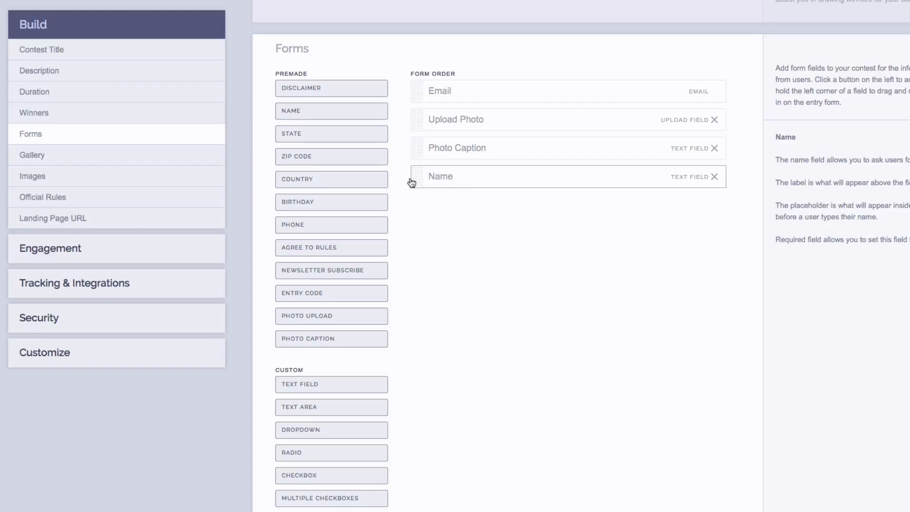
mouse_move(419, 177)
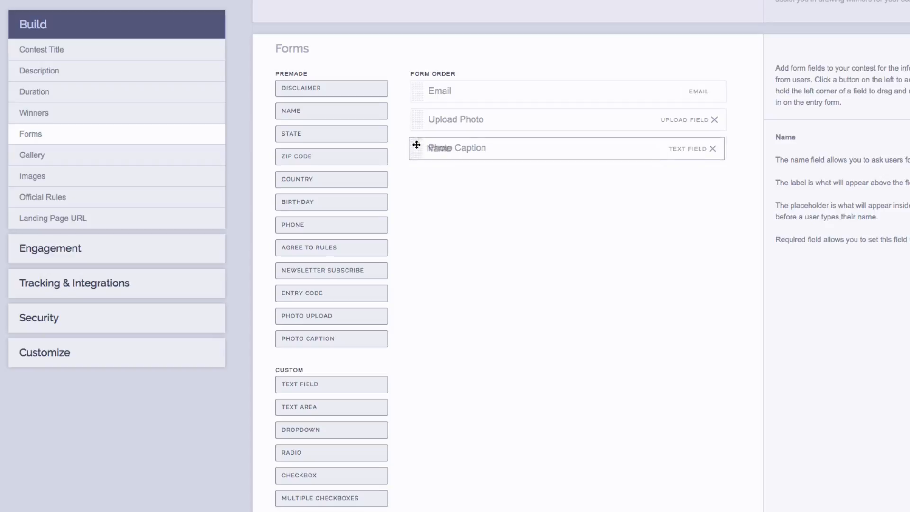
left_click_drag(416, 147, 416, 90)
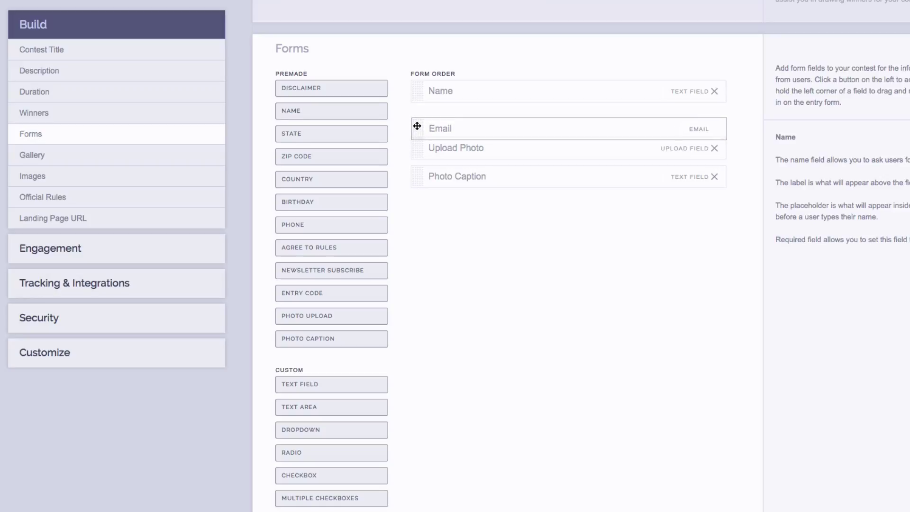
left_click_drag(417, 129, 417, 176)
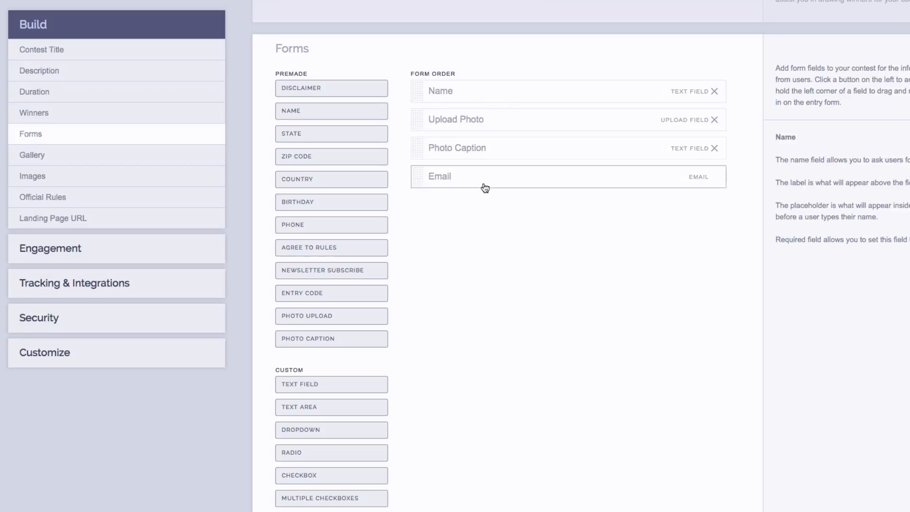
In Gallery settings, switch Show Gallery on Entry Forms to Yes.
left_click(32, 155)
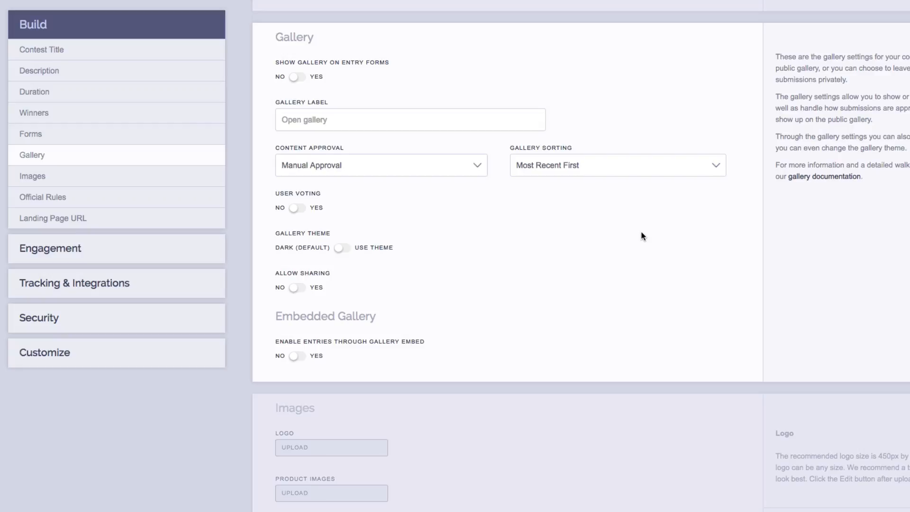
mouse_move(645, 228)
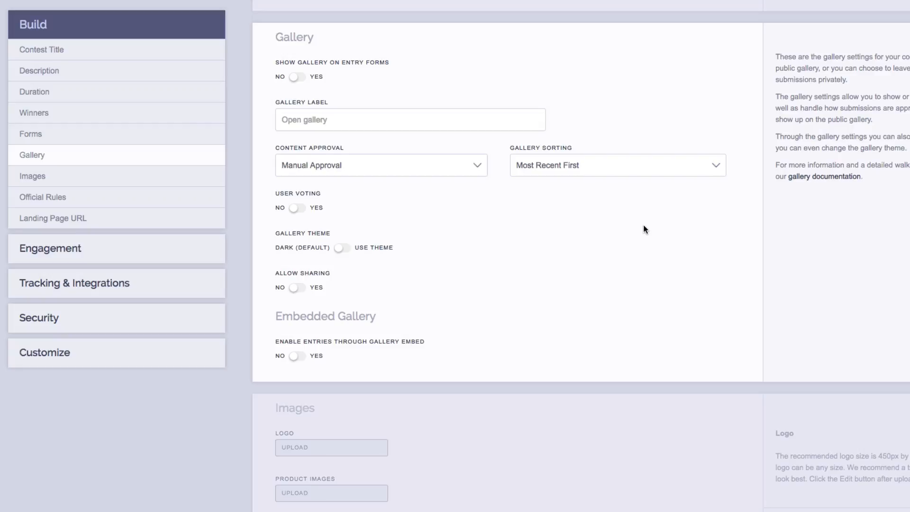
mouse_move(294, 82)
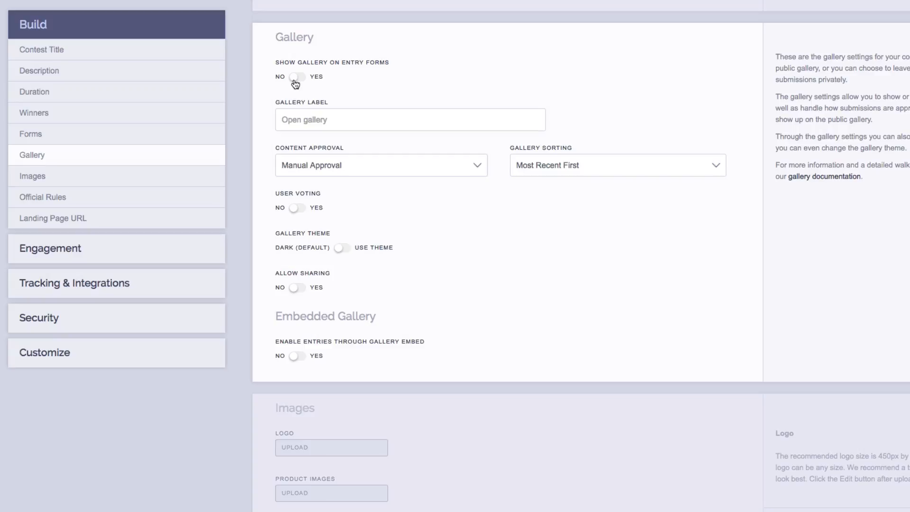
left_click(296, 76)
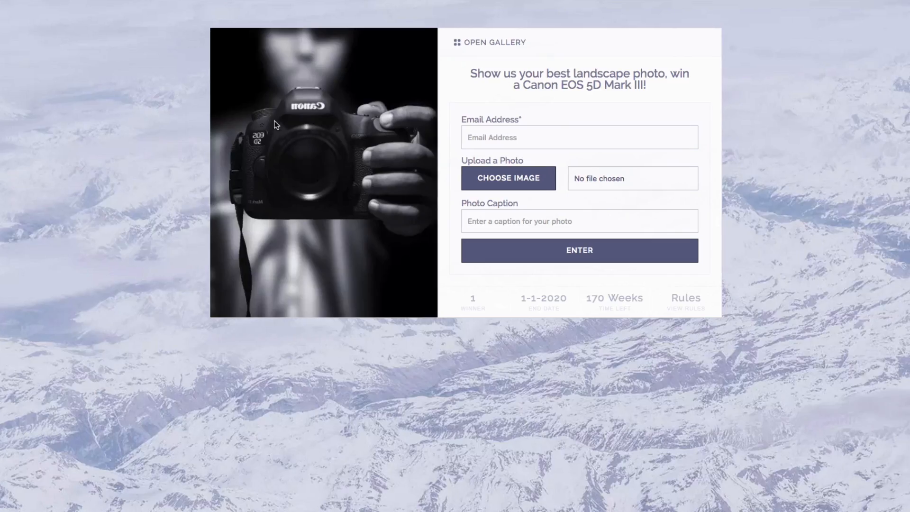
mouse_move(504, 58)
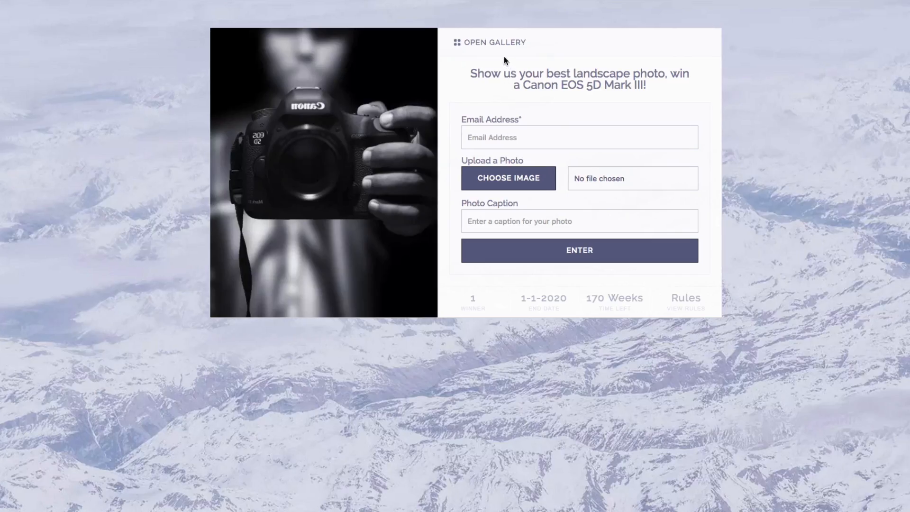
mouse_move(501, 52)
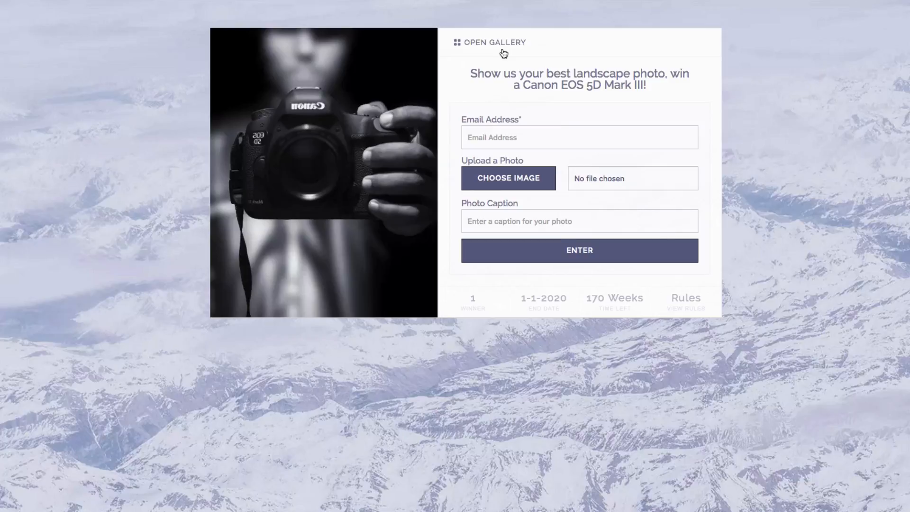
Try the entry form's Open Gallery link, then return to gallery settings.
left_click(490, 42)
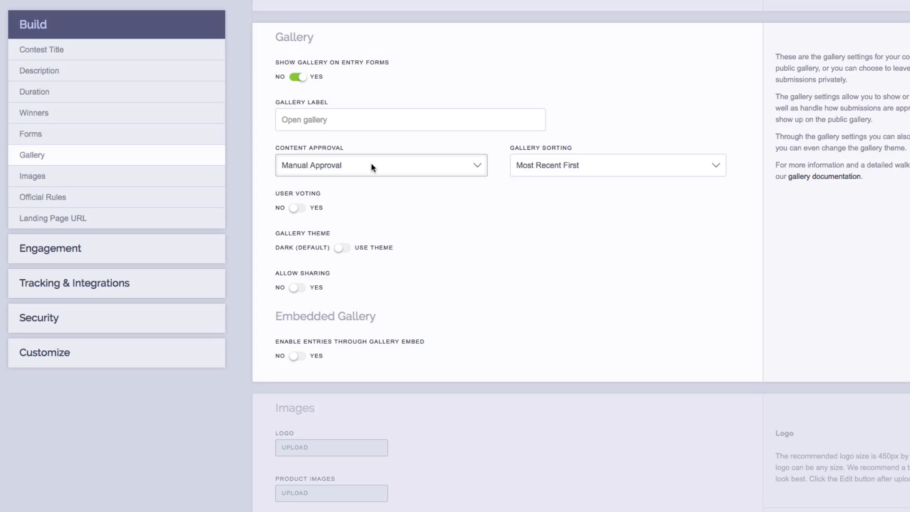
left_click(380, 165)
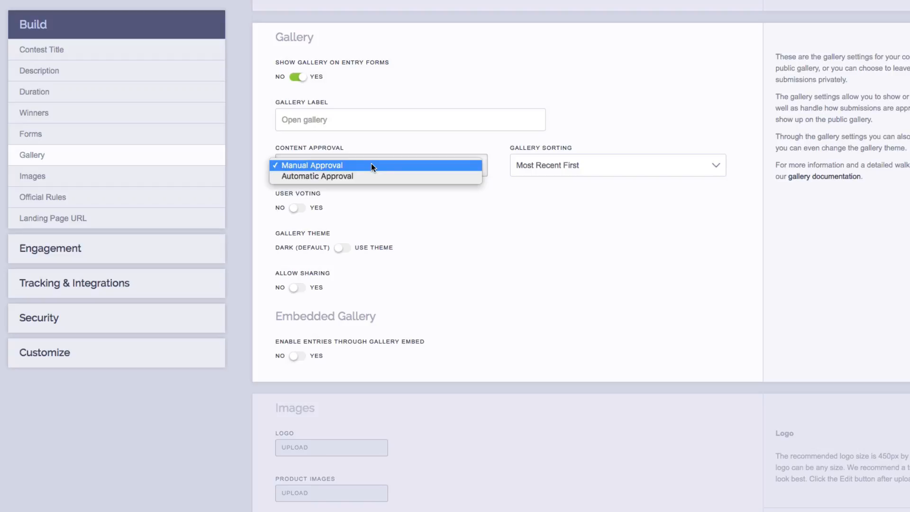
mouse_move(373, 177)
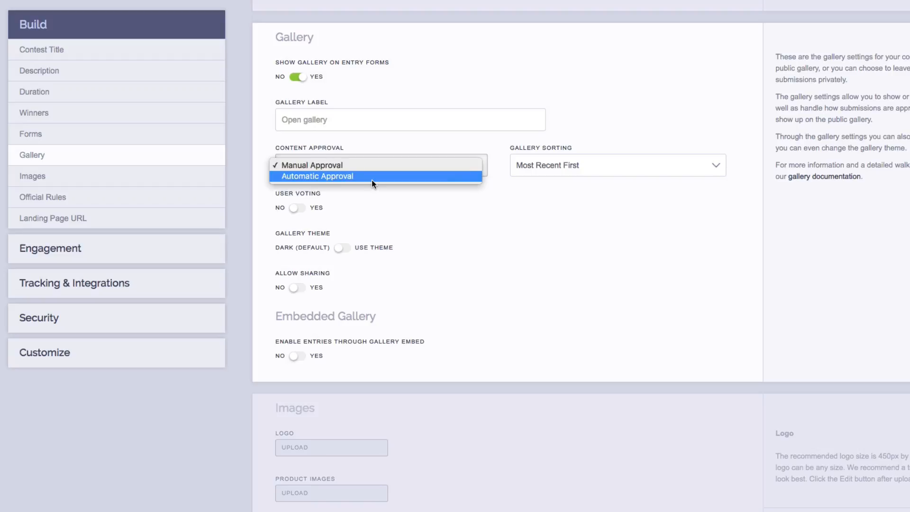
left_click(312, 165)
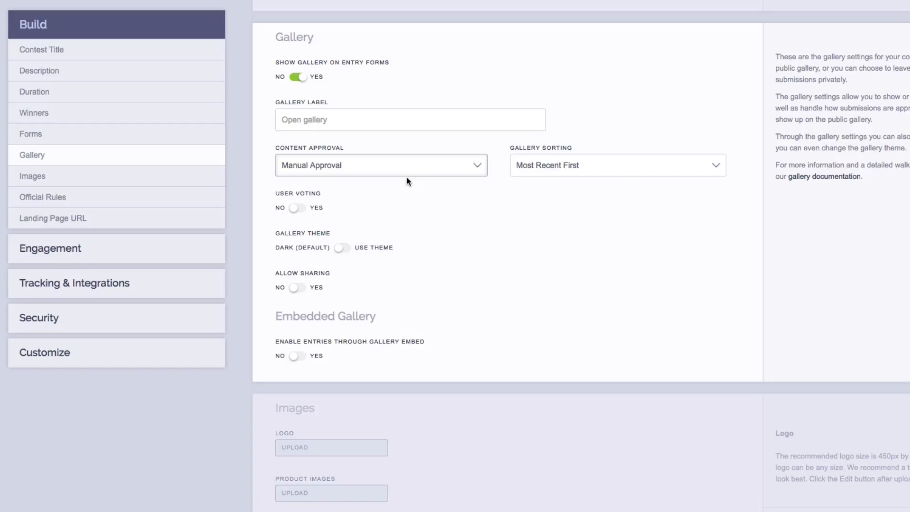
mouse_move(568, 174)
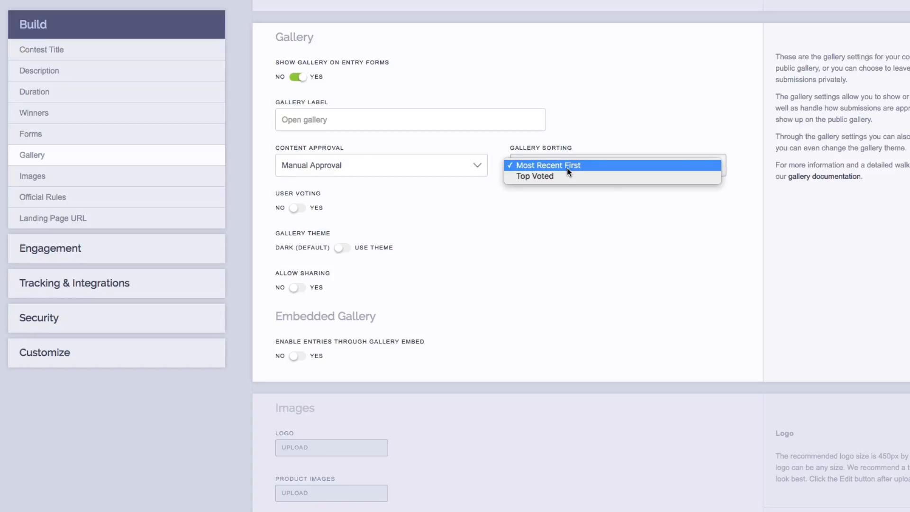
left_click(548, 165)
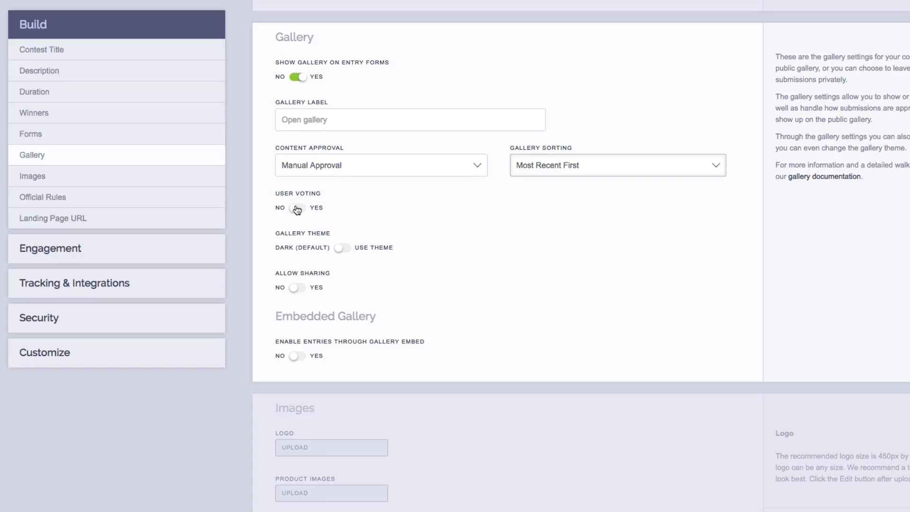
Turn on user voting limited to one time only, and turn on Show Votes.
left_click(297, 207)
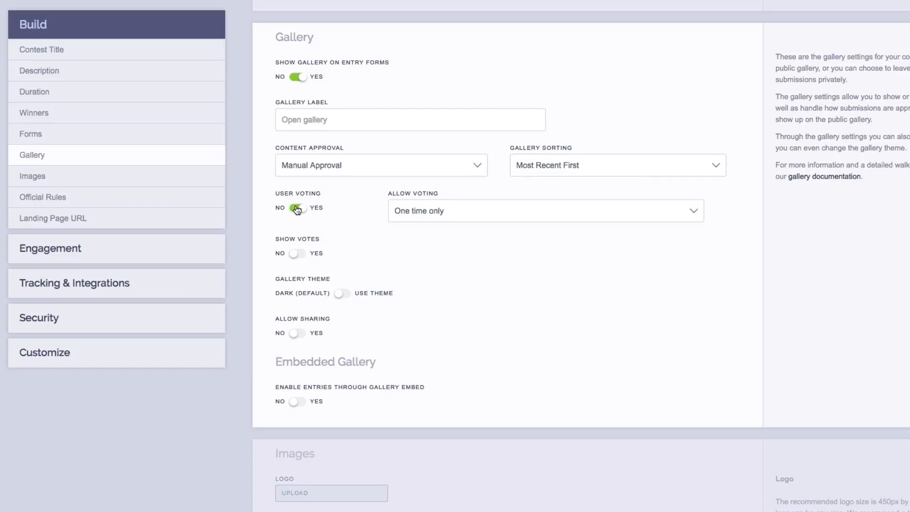
left_click(545, 211)
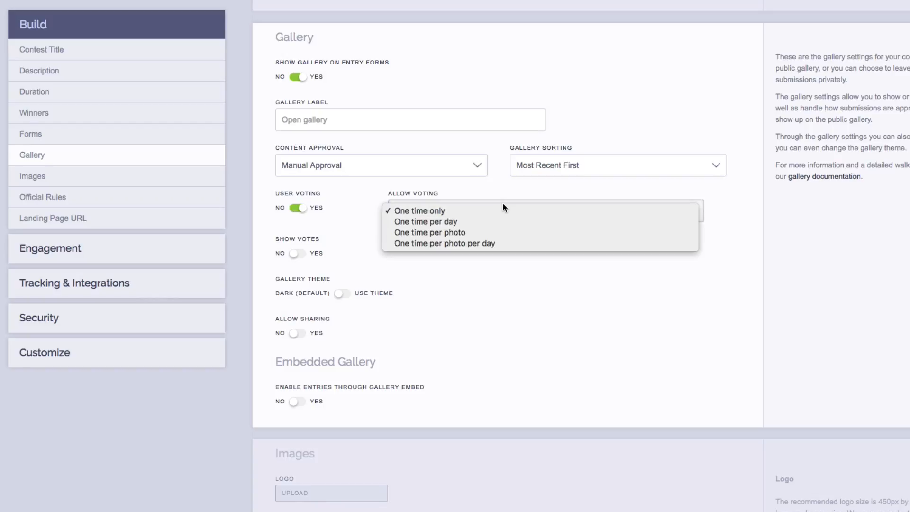
mouse_move(501, 221)
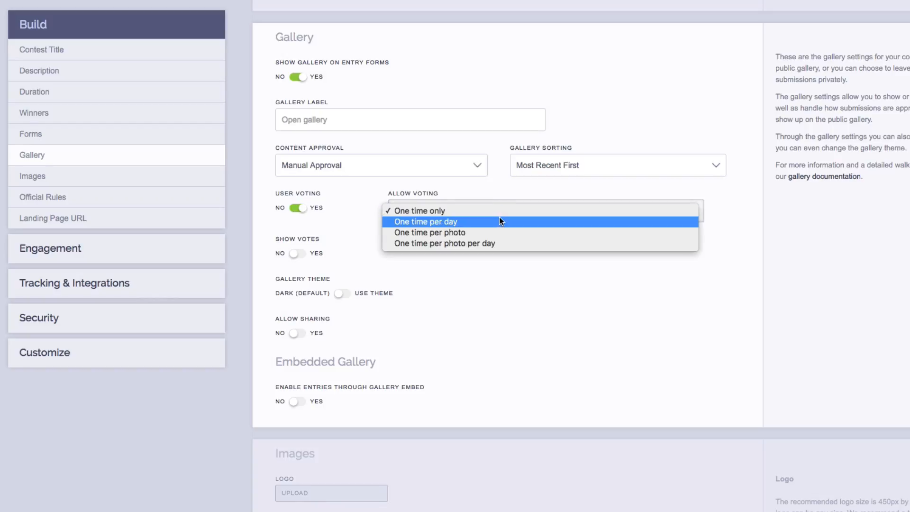
mouse_move(501, 235)
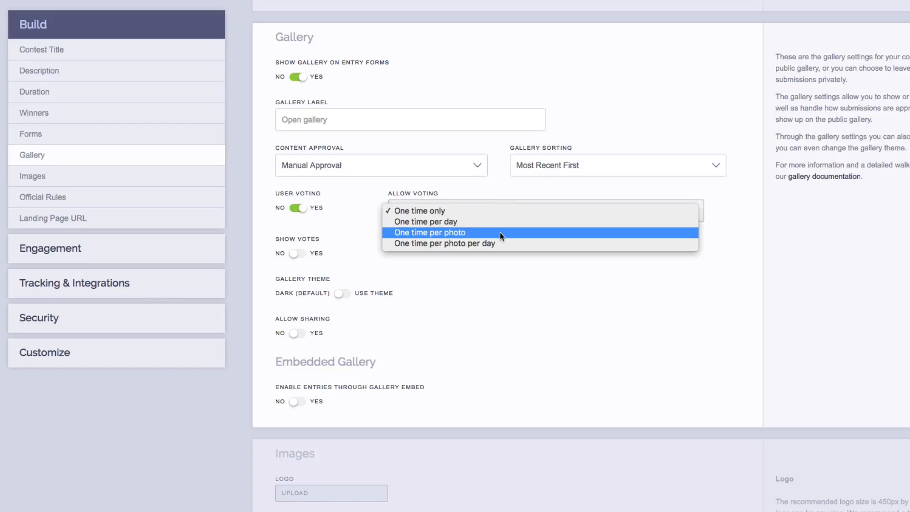
mouse_move(499, 245)
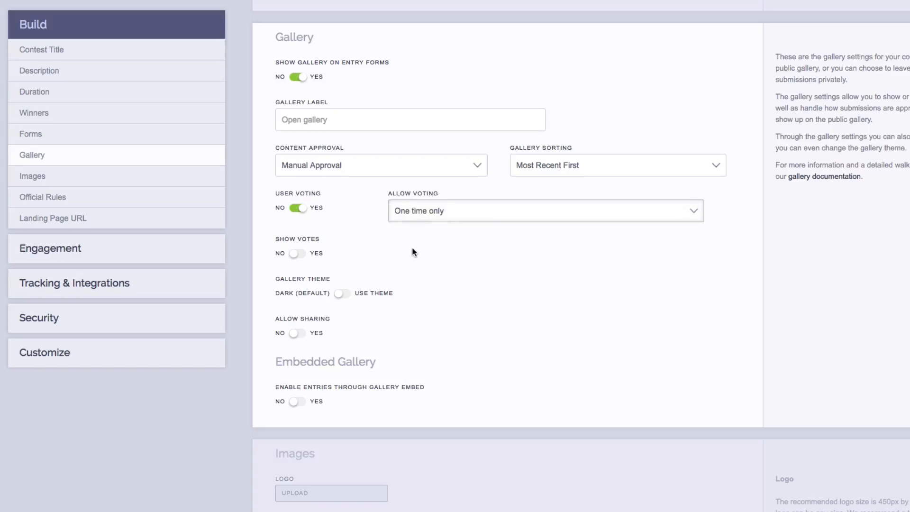
mouse_move(310, 250)
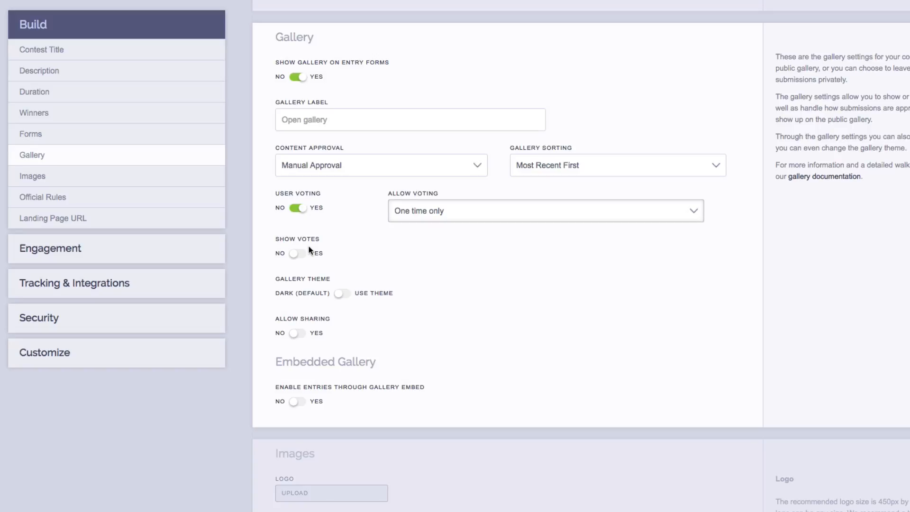
left_click(297, 253)
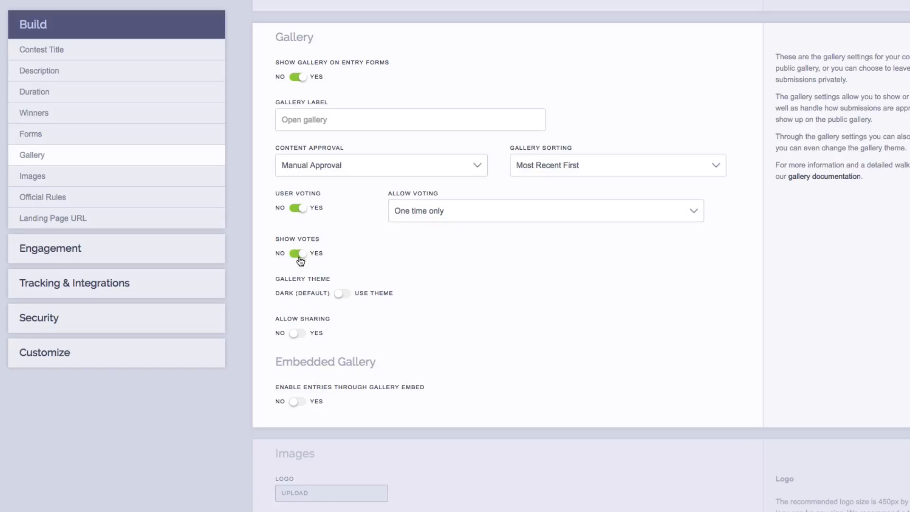
mouse_move(339, 304)
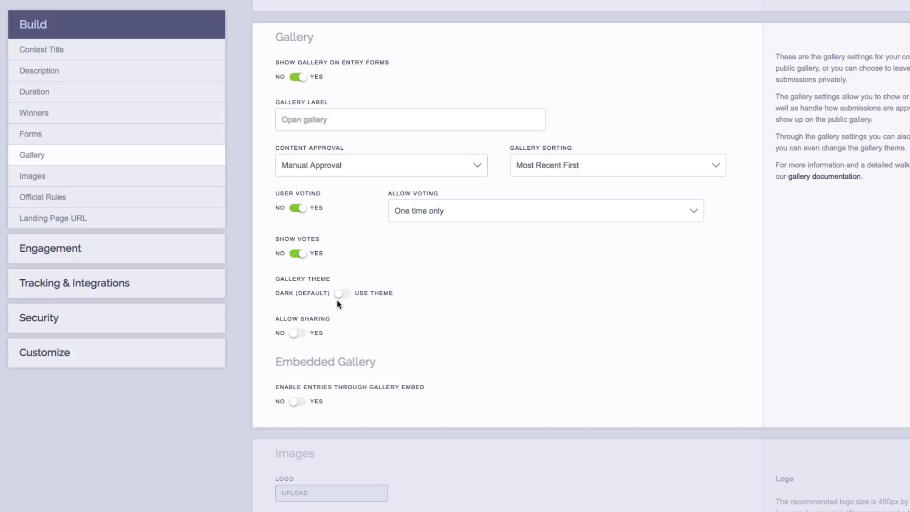
Visit the Customize theme settings, then return to the Build section's Gallery settings.
left_click(43, 352)
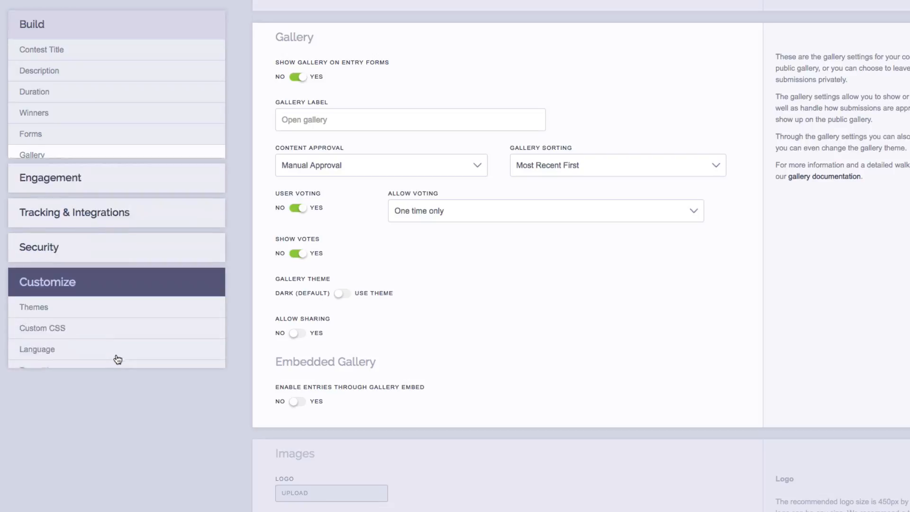
scroll("down", 3)
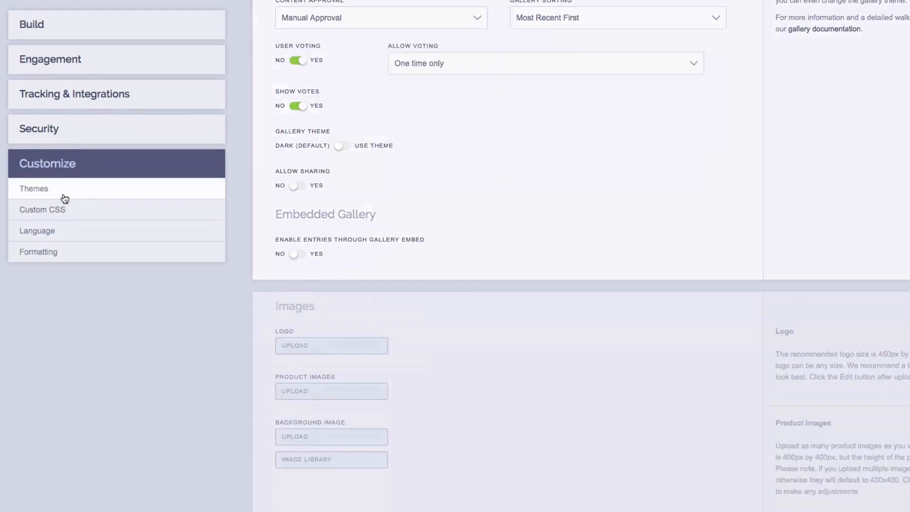
left_click(33, 188)
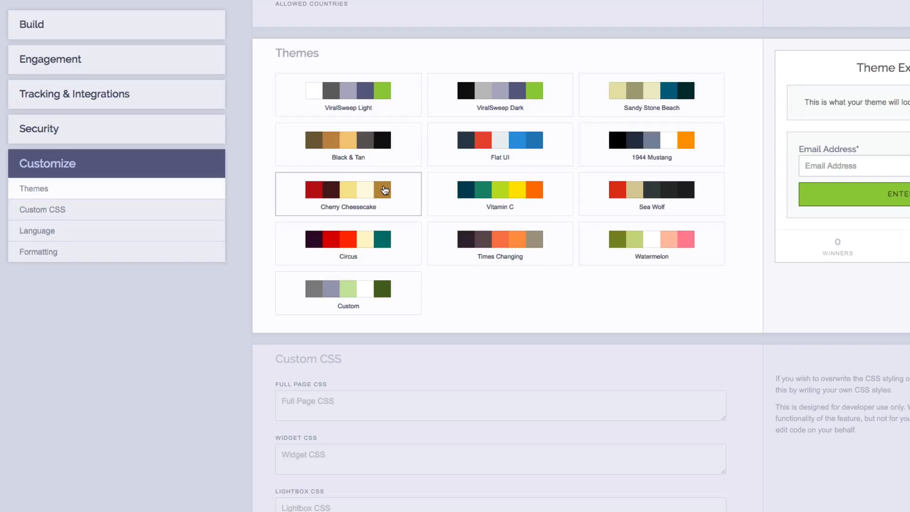
left_click(30, 24)
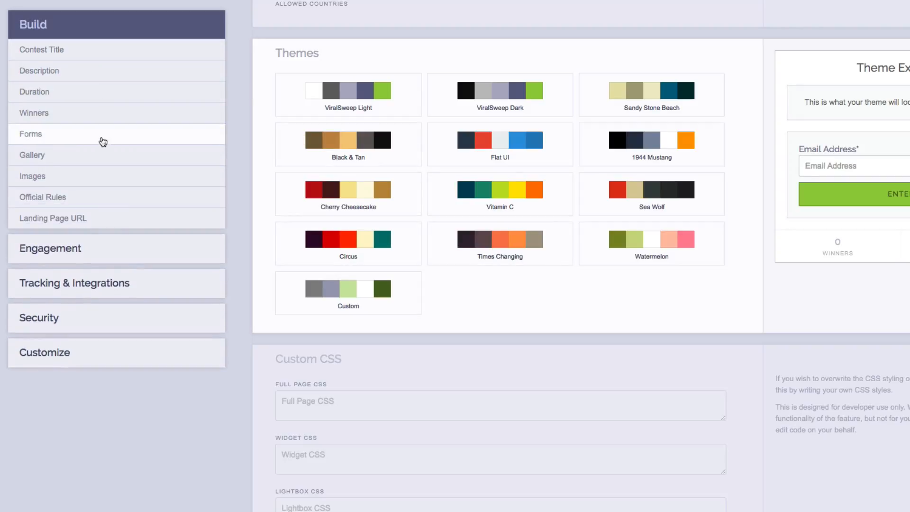
left_click(32, 155)
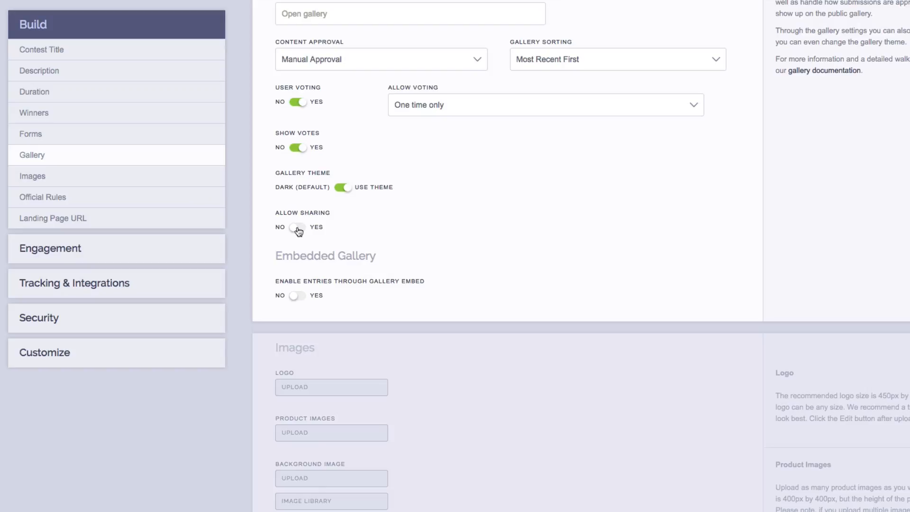
Turn on Allow Sharing with Facebook, Google+, Twitter, LinkedIn and Pinterest checked.
left_click(297, 227)
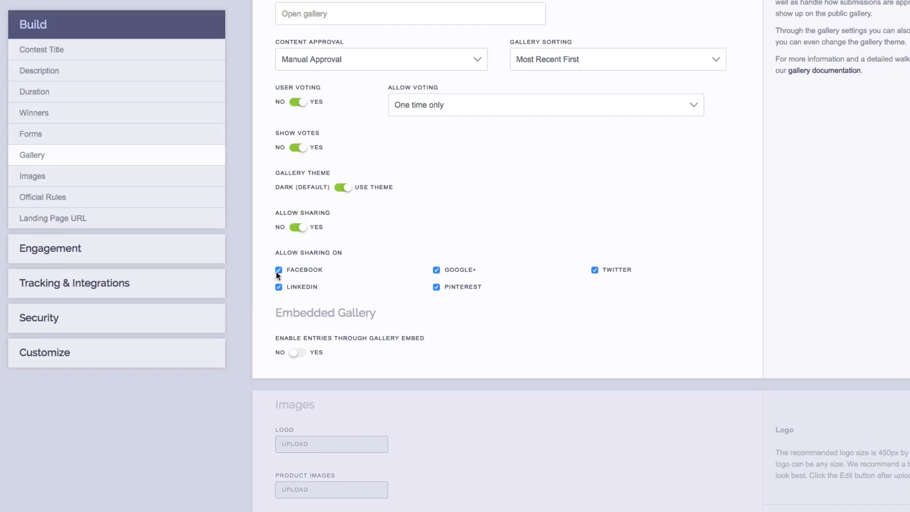
mouse_move(436, 278)
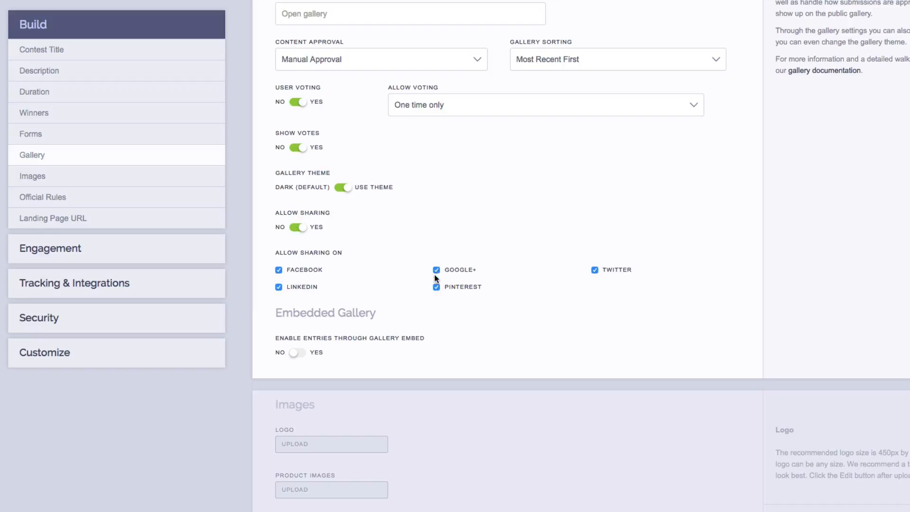
mouse_move(328, 277)
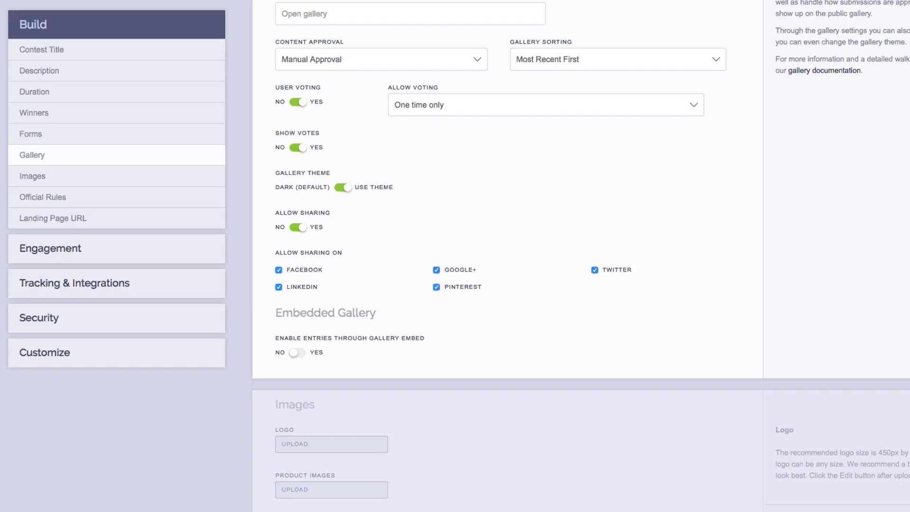
left_click(409, 13)
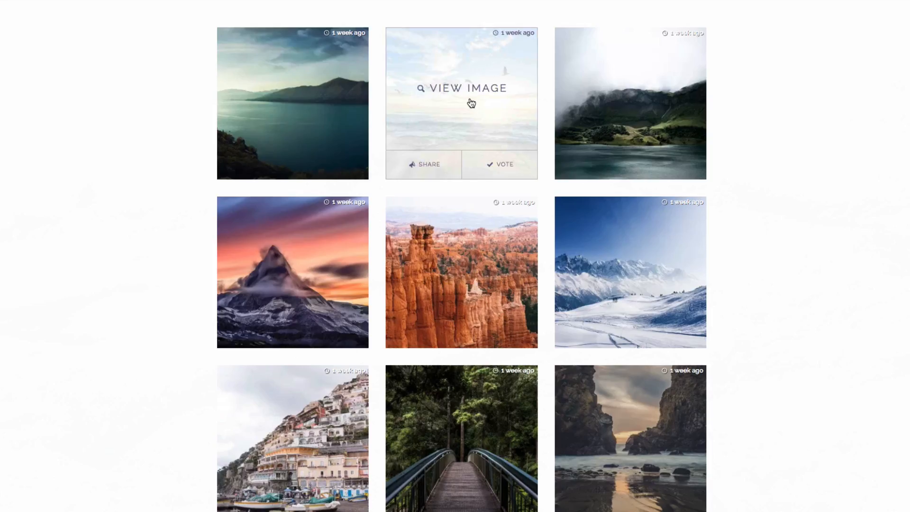
left_click(466, 88)
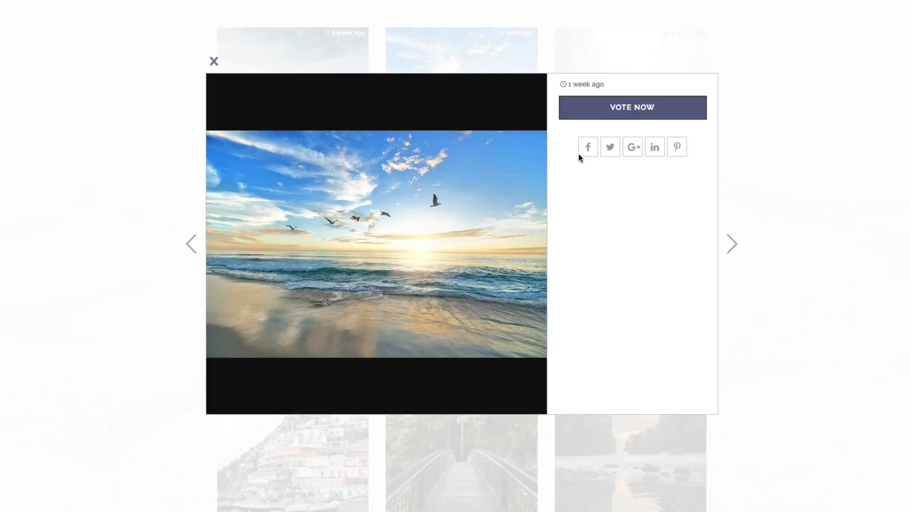
mouse_move(588, 152)
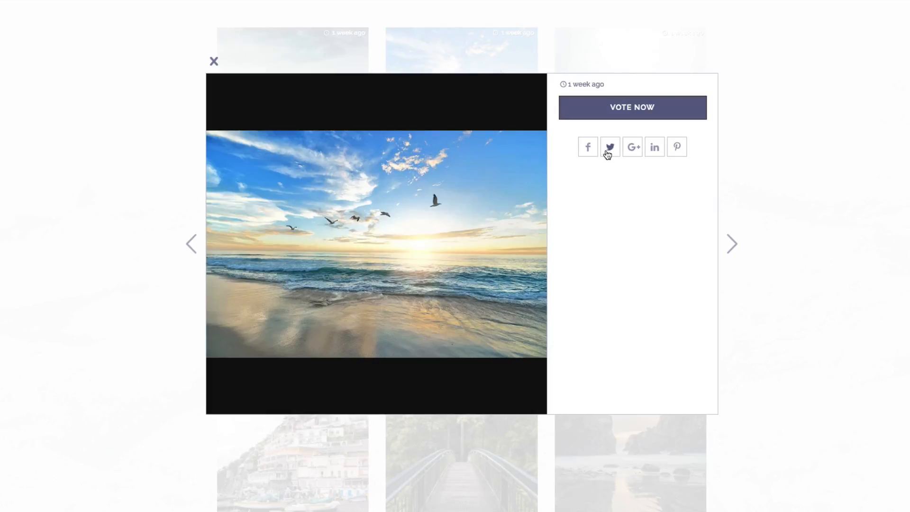
left_click(609, 146)
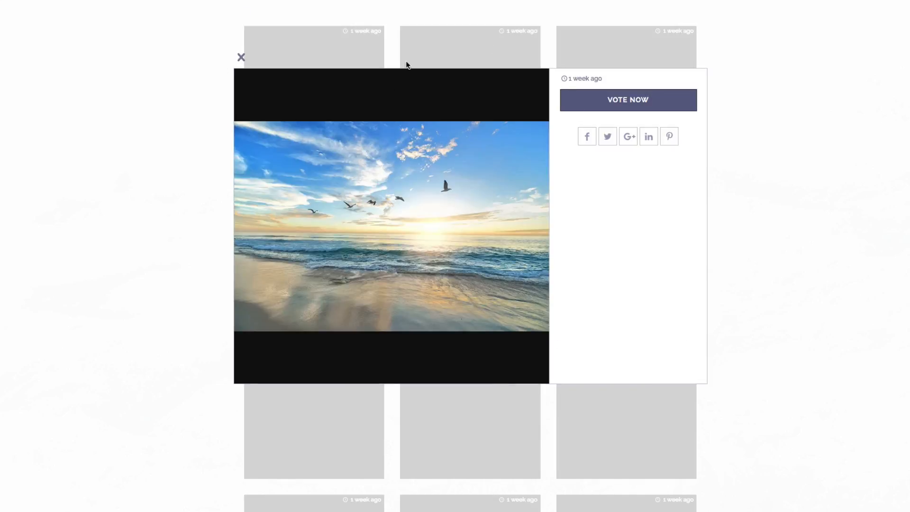
mouse_move(383, 150)
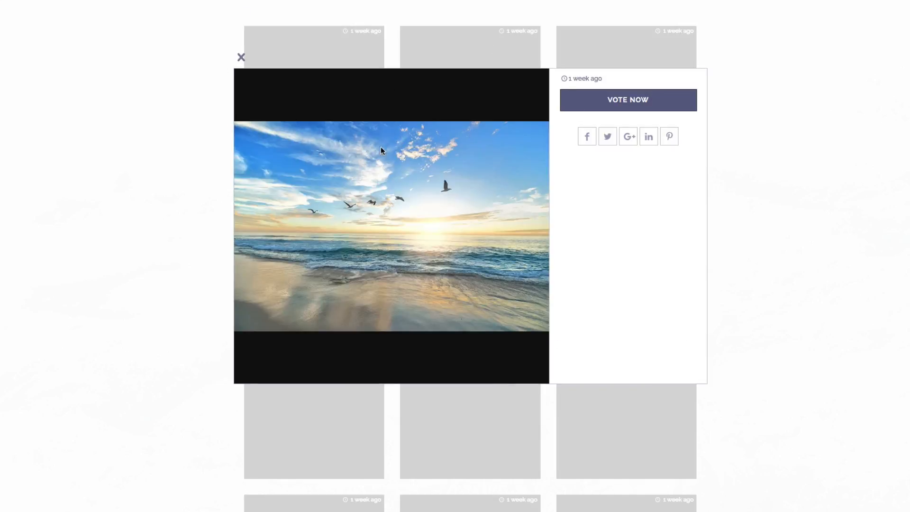
mouse_move(459, 244)
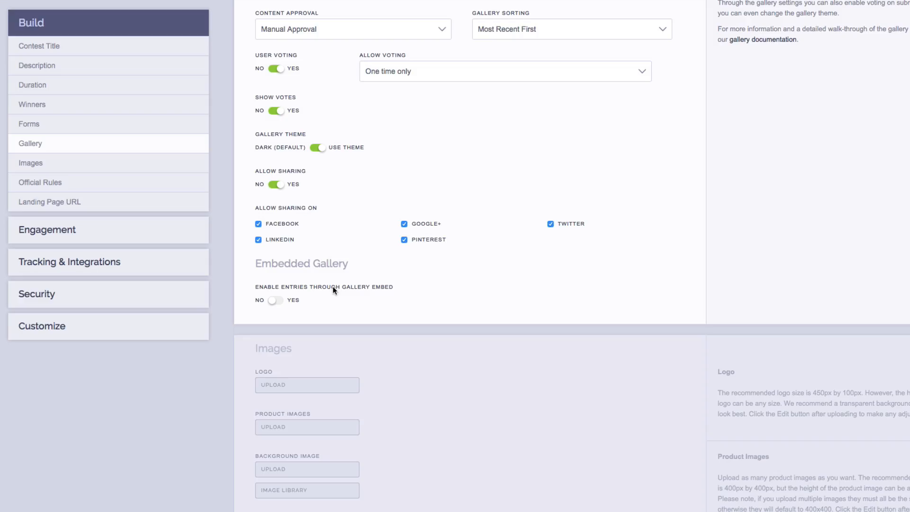
mouse_move(306, 296)
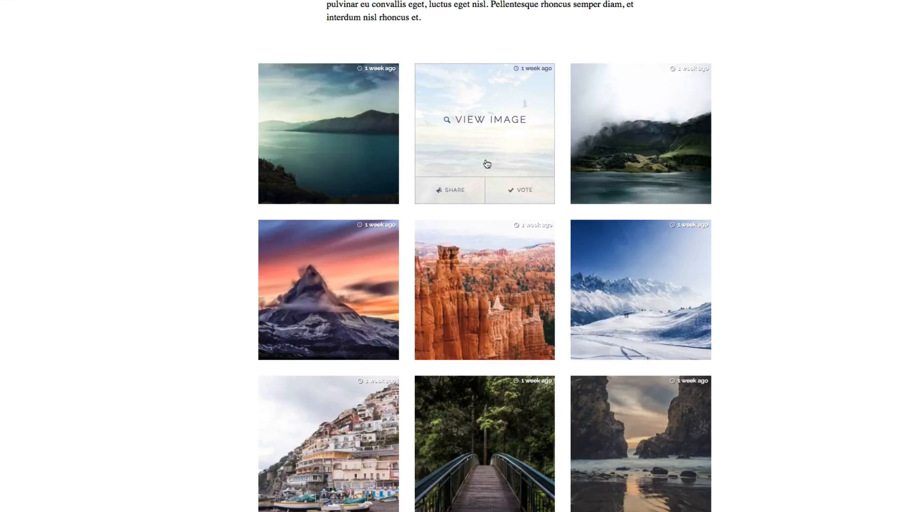
Open a gallery photo in the lightbox and advance to the next one.
left_click(487, 119)
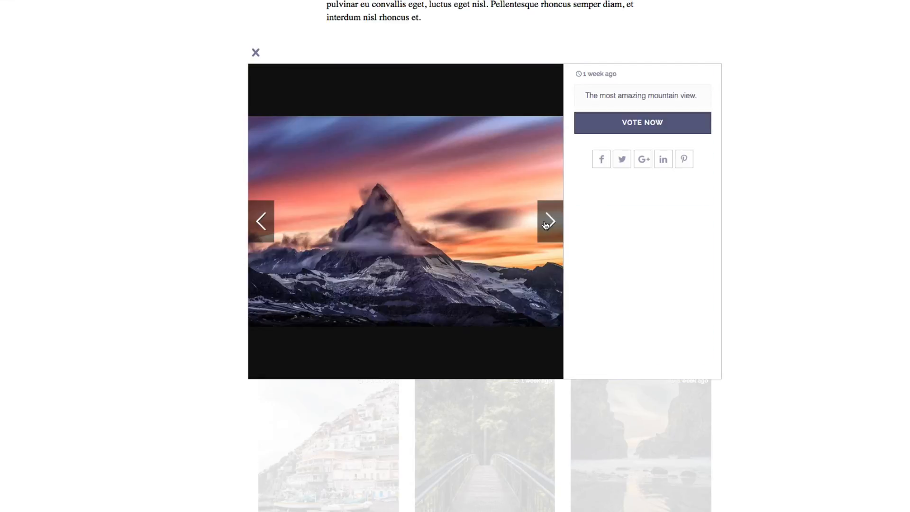
left_click(255, 52)
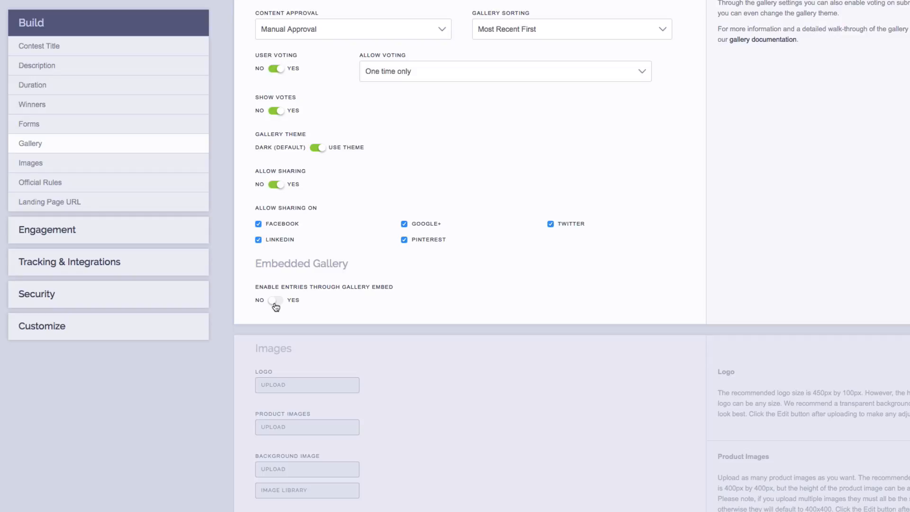
Switch Enable Entries Through Gallery Embed to Yes.
left_click(275, 300)
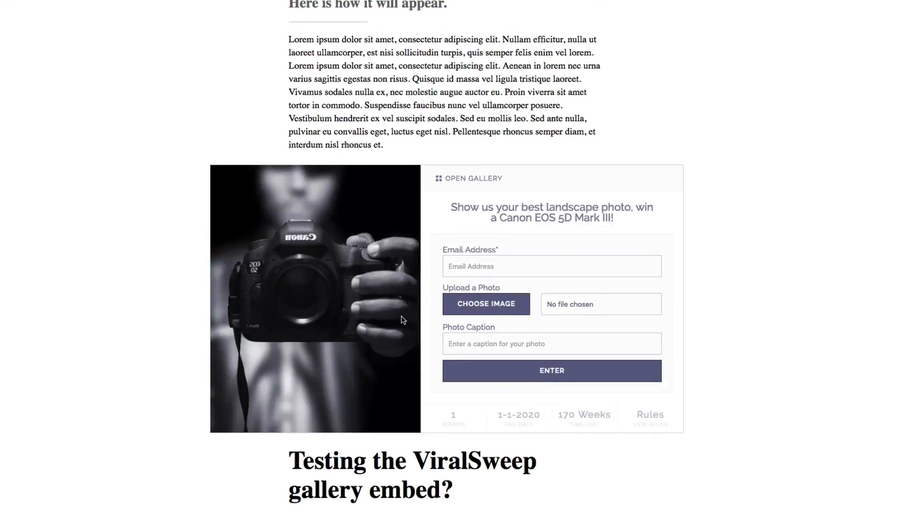
mouse_move(575, 346)
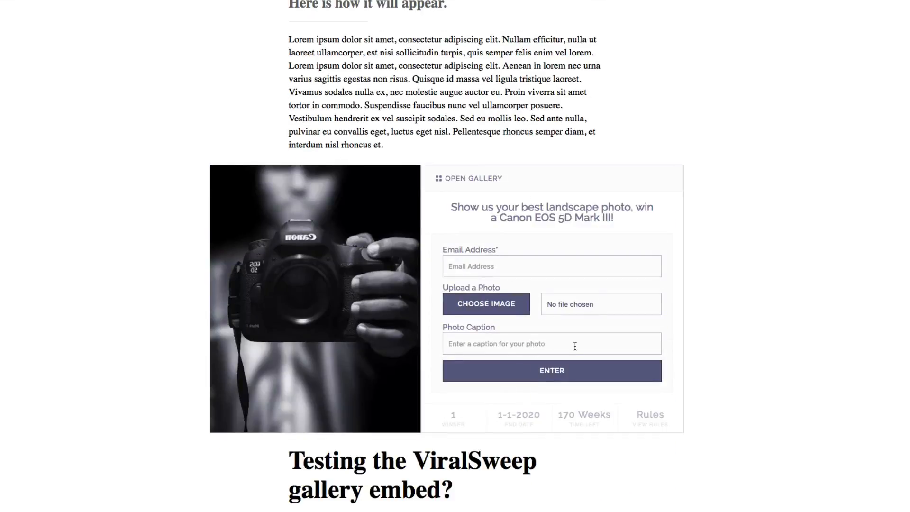
mouse_move(462, 184)
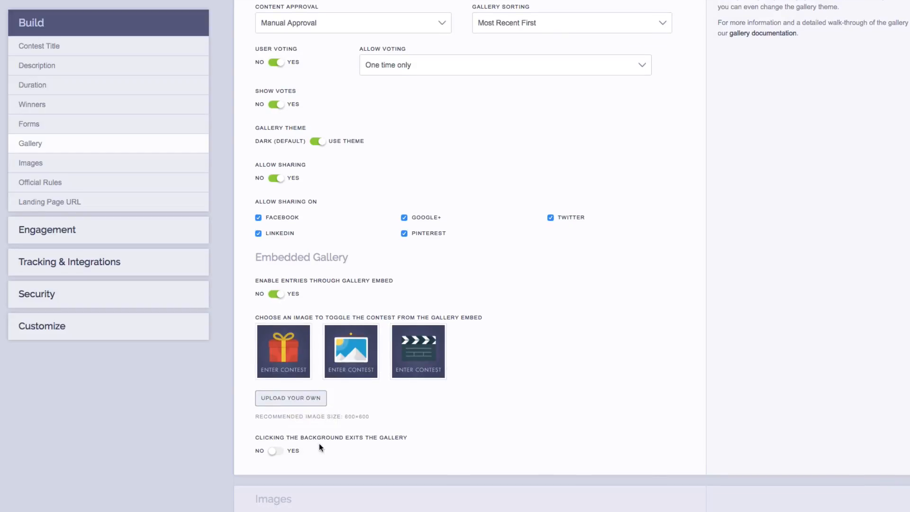
Set Clicking the Background Exits the Gallery to Yes.
scroll("down", 3)
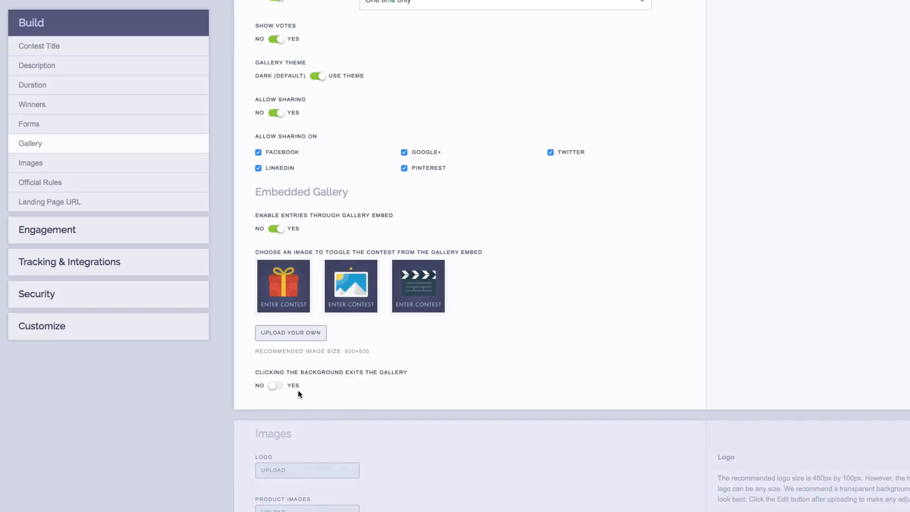
mouse_move(303, 391)
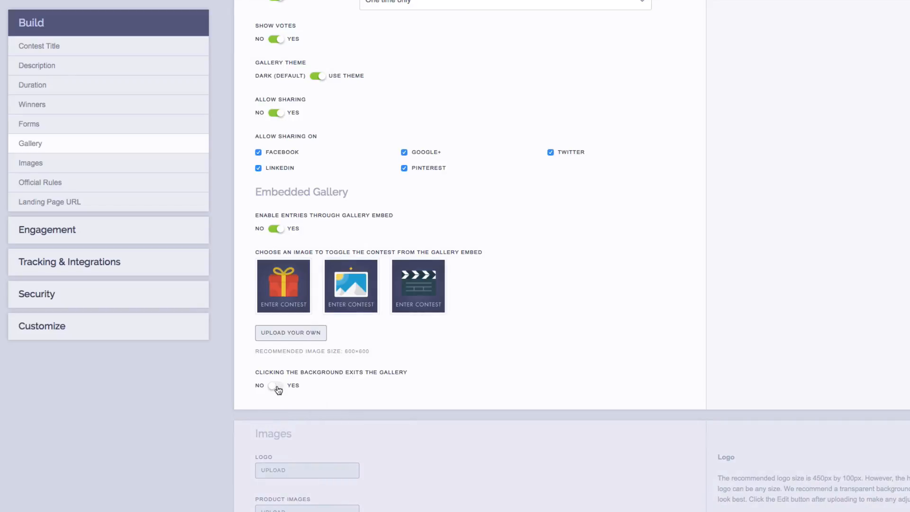
left_click(277, 386)
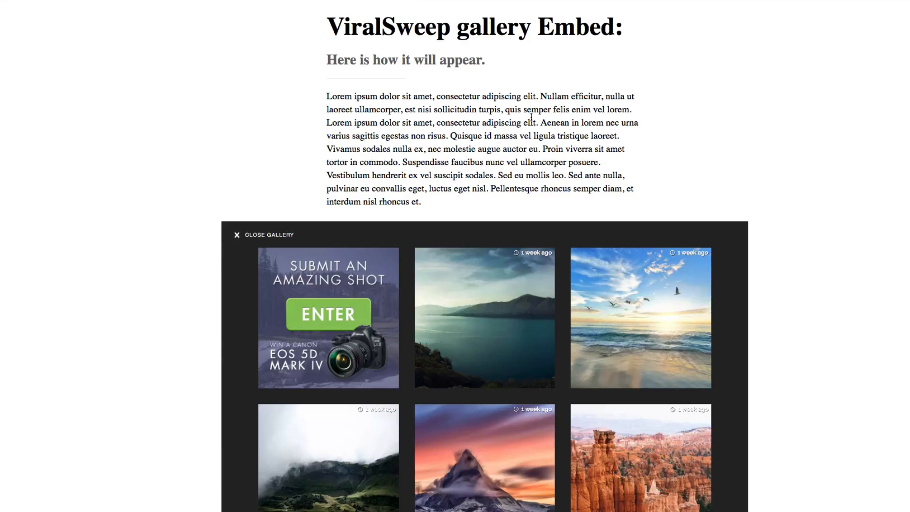
Close the embedded gallery to the entry form by clicking the background, then reopen it.
scroll("down", 3)
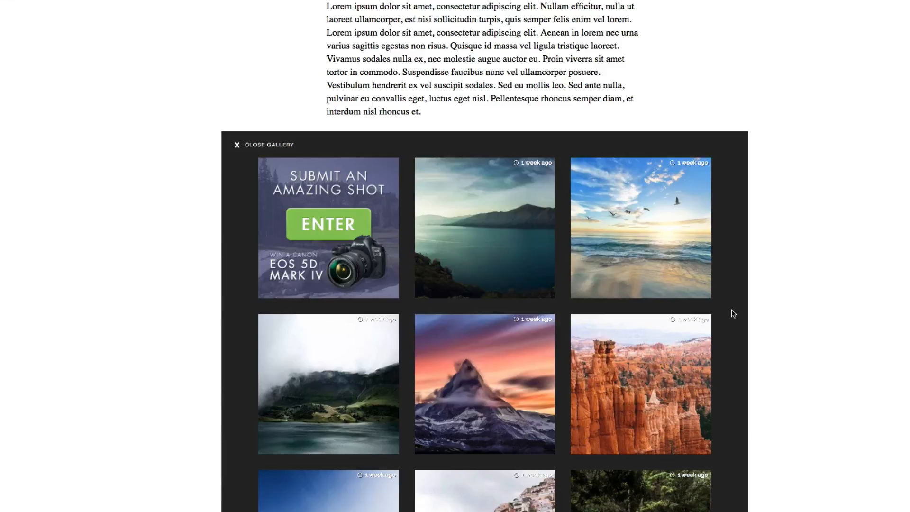
left_click(236, 145)
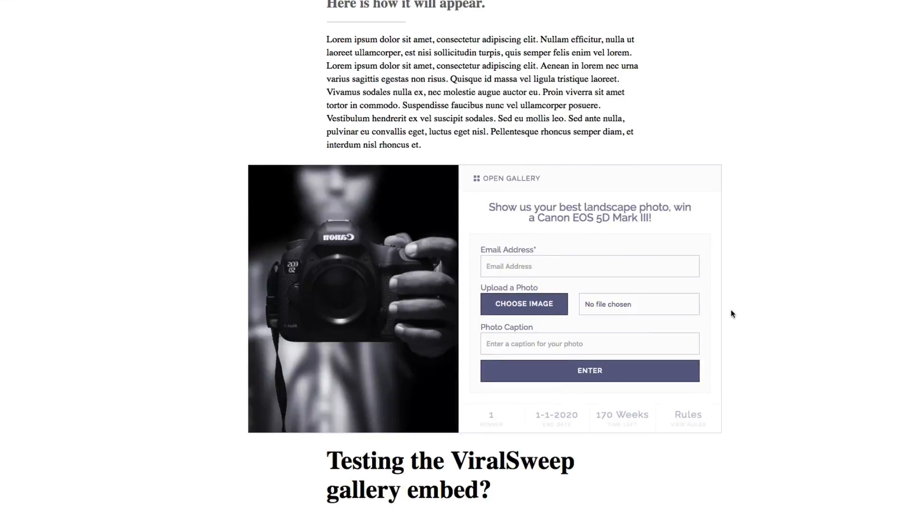
left_click(507, 178)
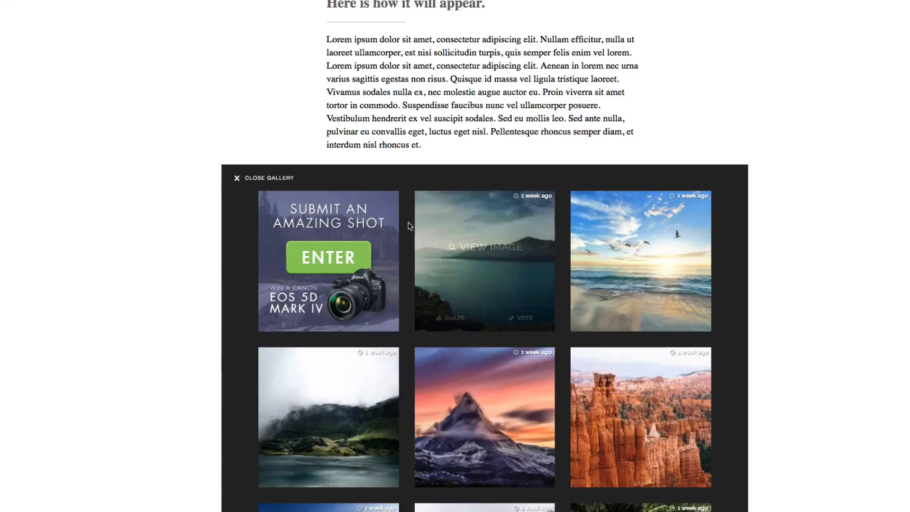
mouse_move(408, 379)
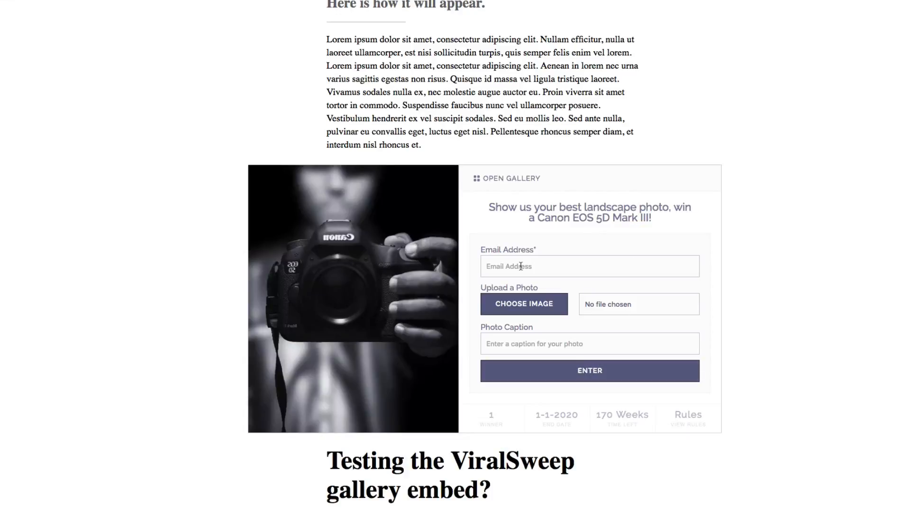
mouse_move(524, 281)
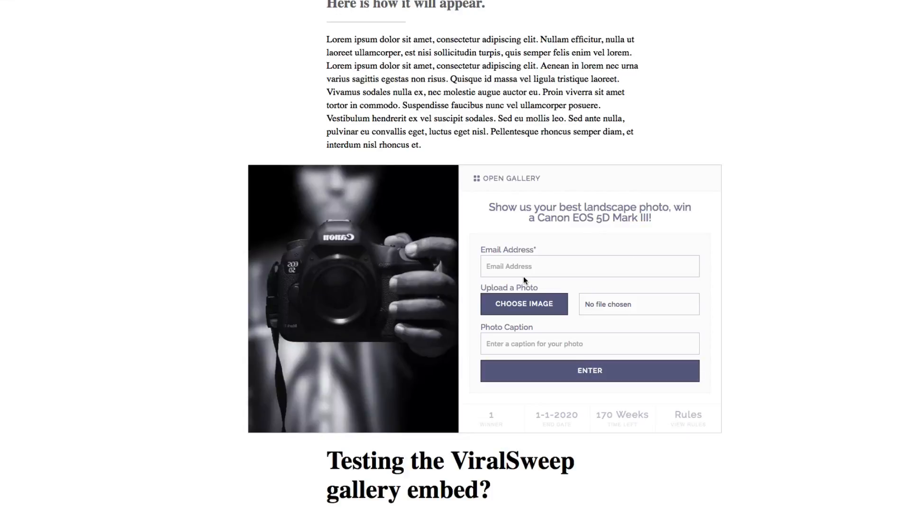